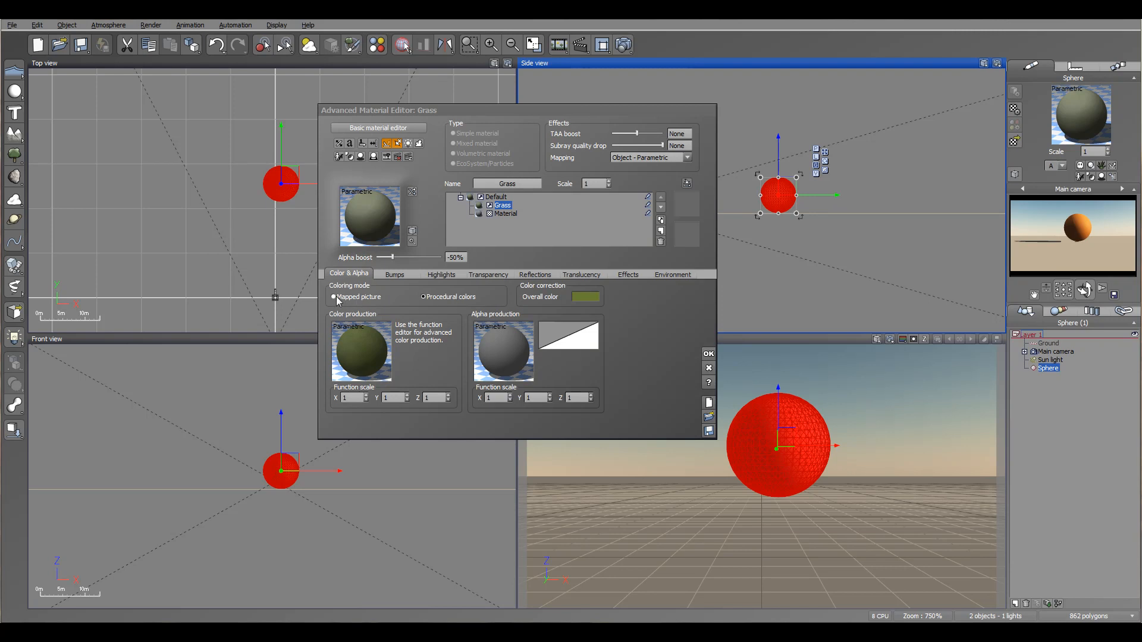
Base the Grass colour on a mapped picture and load Wall Mud MATR 01 LR from the Bitmaps collection.
{"action": "left_click", "coordinate": [335, 296]}
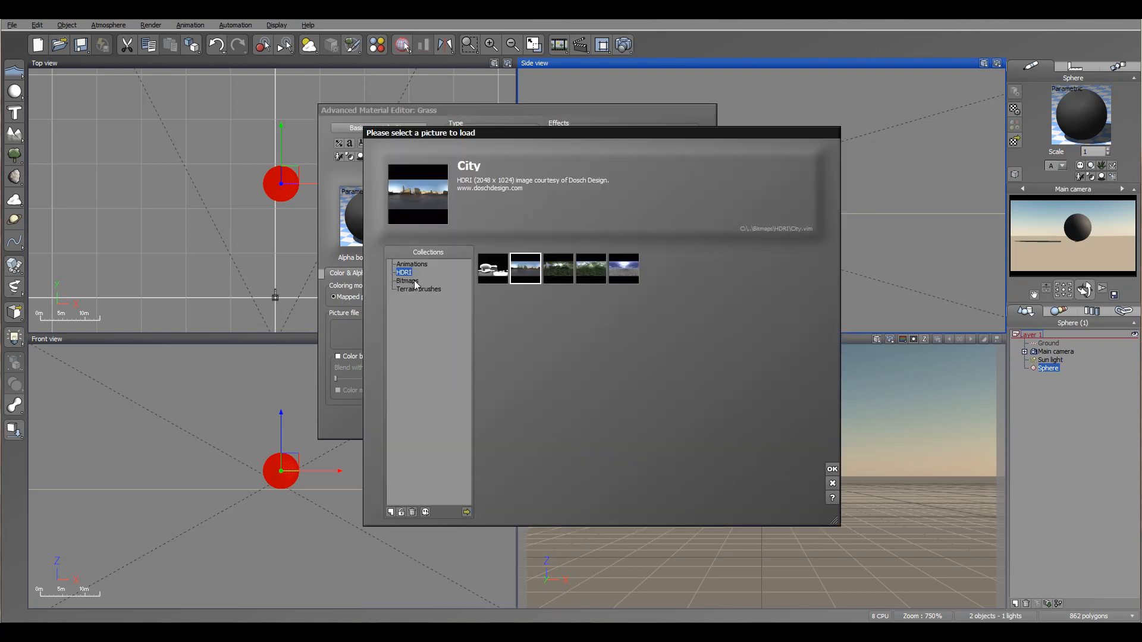
{"action": "left_click", "coordinate": [408, 281]}
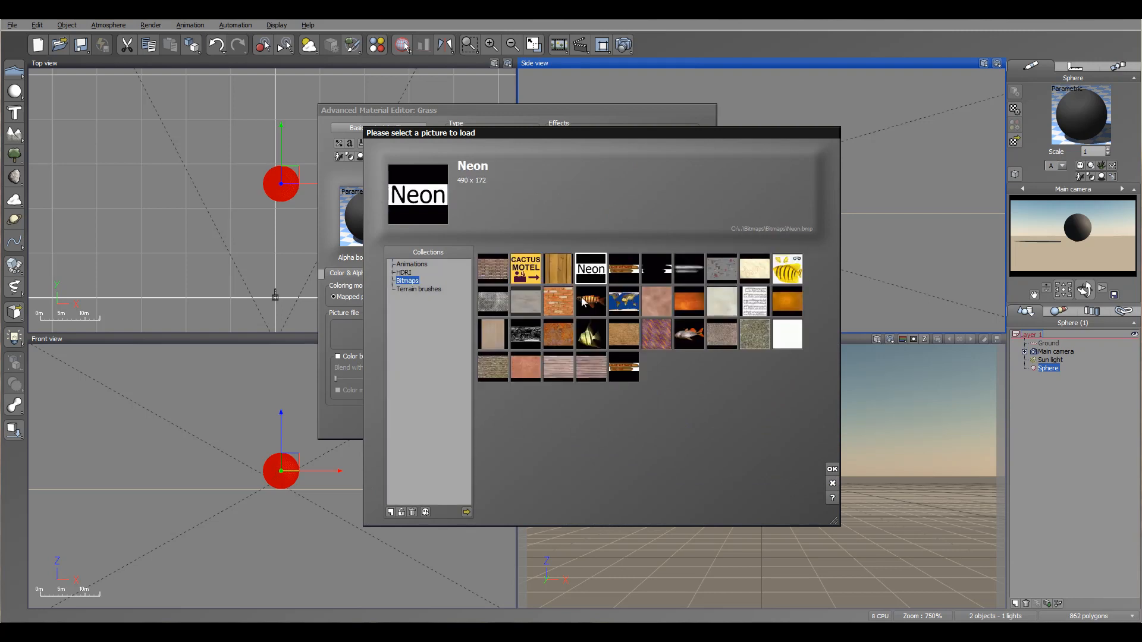
{"action": "left_click", "coordinate": [525, 367]}
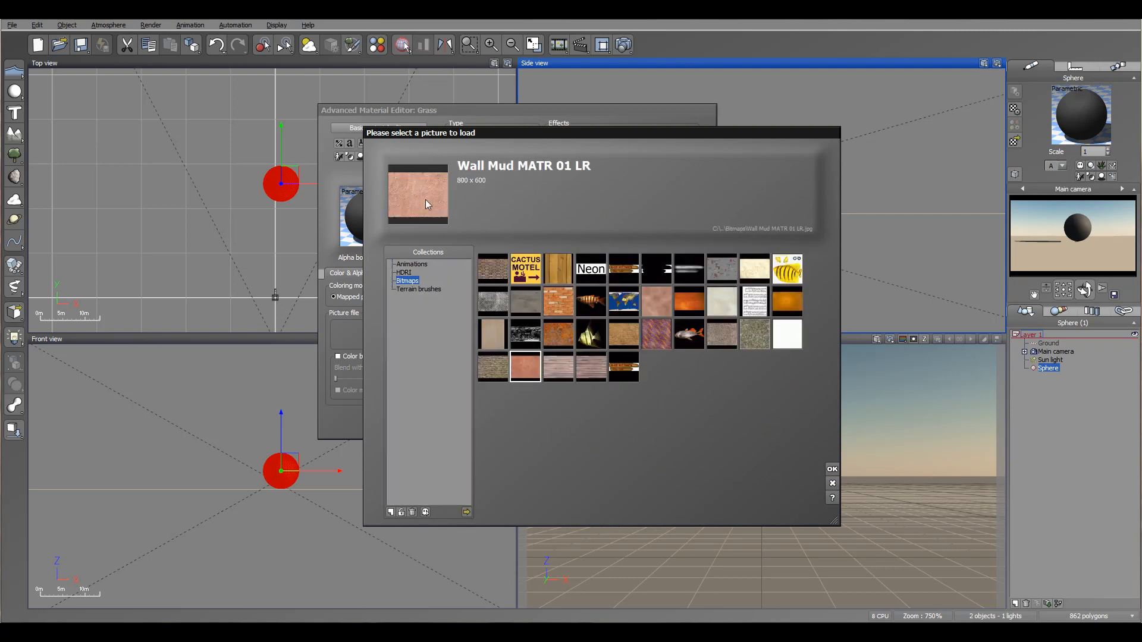
{"action": "left_click", "coordinate": [832, 483]}
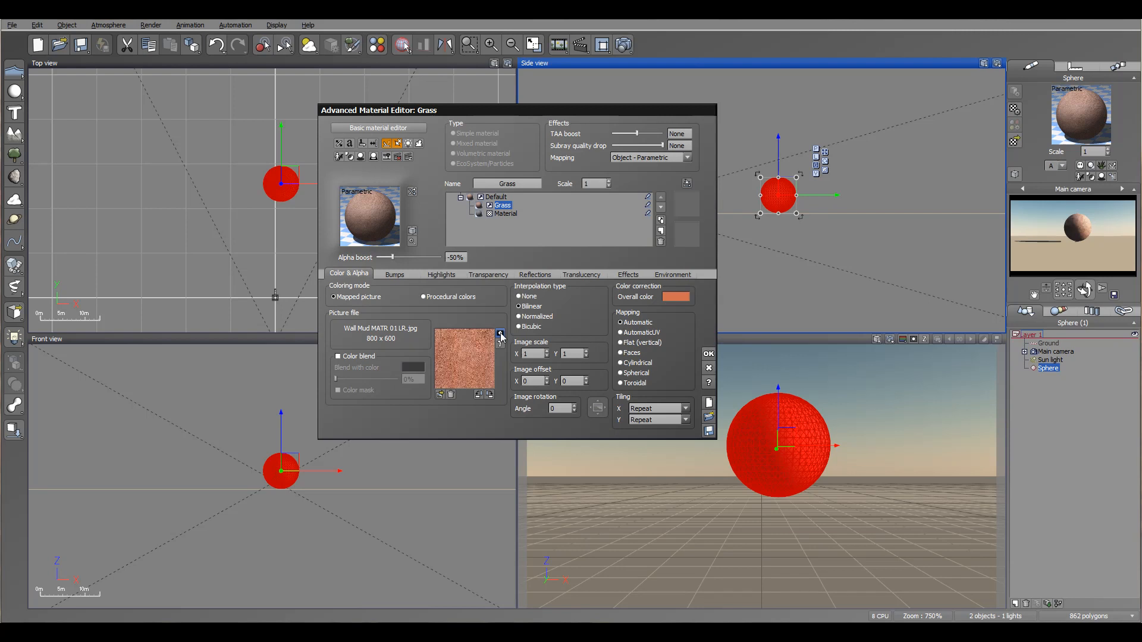
{"action": "mouse_move", "coordinate": [501, 343]}
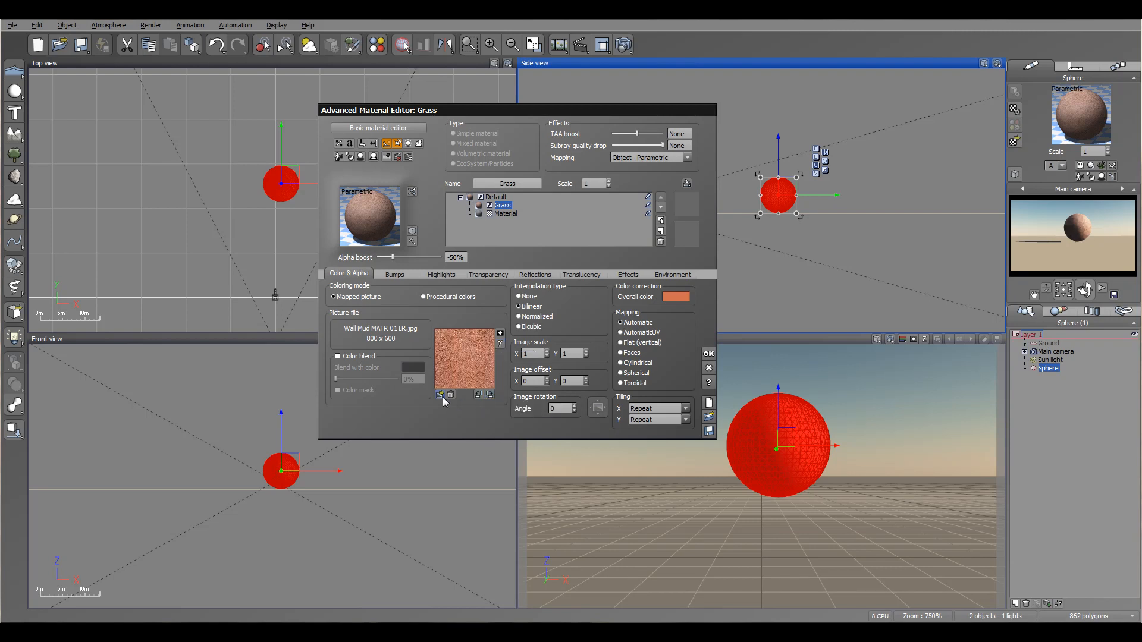
{"action": "mouse_move", "coordinate": [440, 394]}
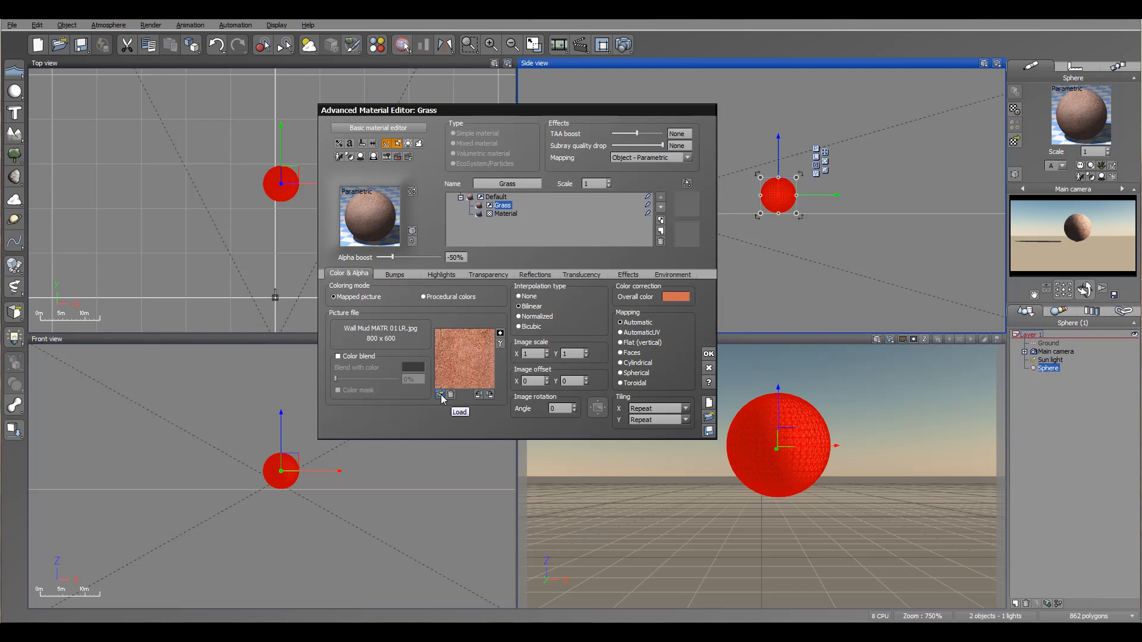
{"action": "mouse_move", "coordinate": [319, 361]}
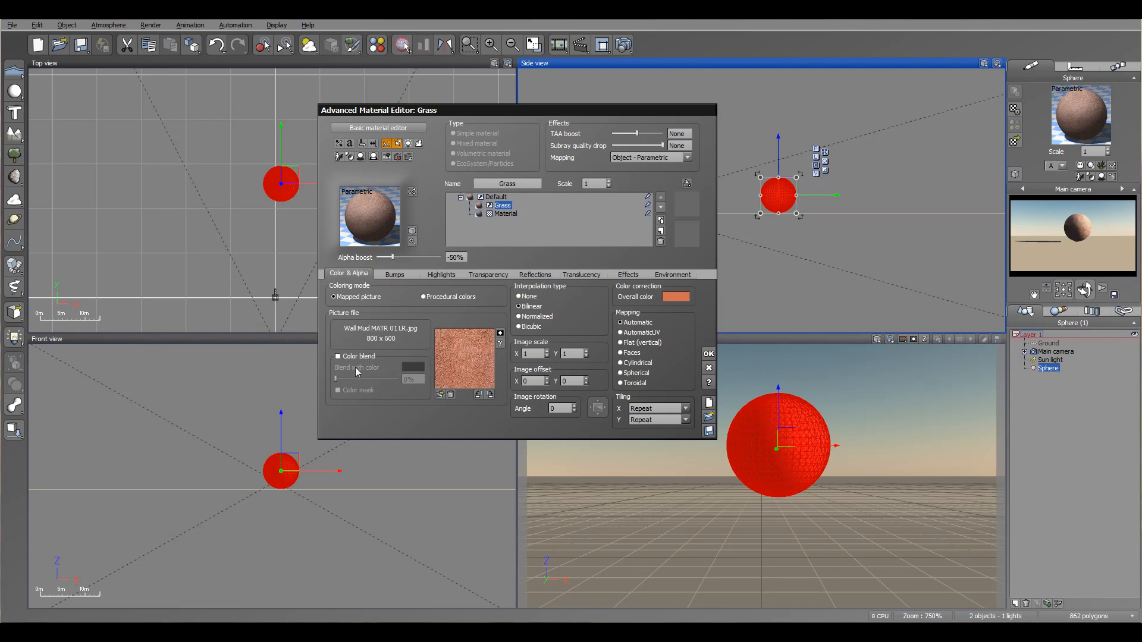
{"action": "mouse_move", "coordinate": [346, 366]}
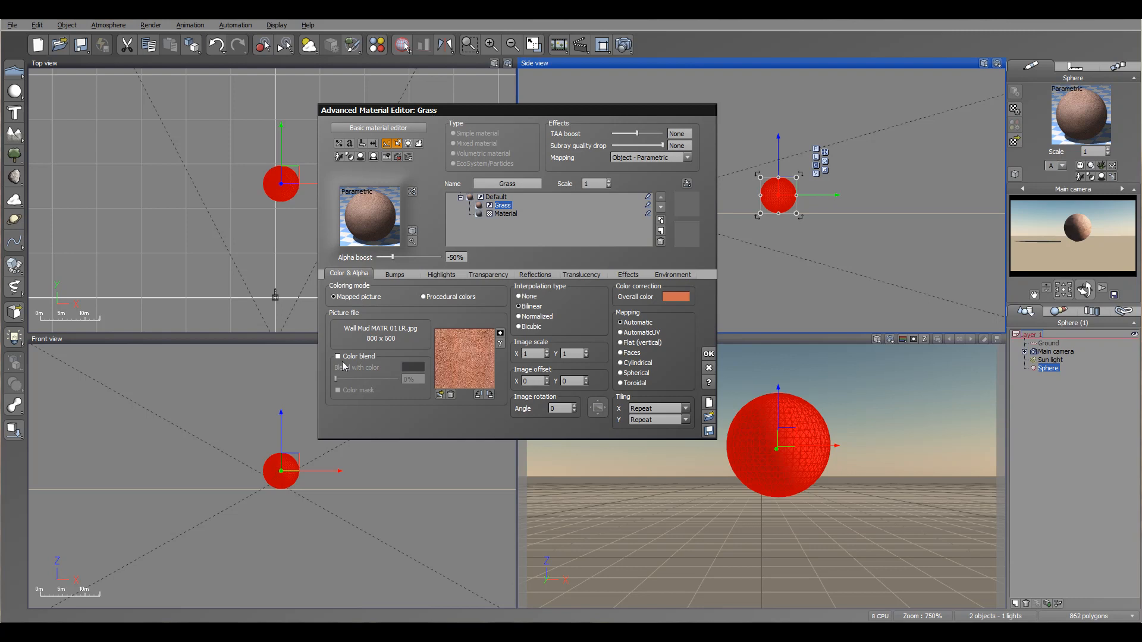
Enable Color blend on the picture map, choose an orange blend colour, and adjust the blend slider.
{"action": "left_click", "coordinate": [337, 356]}
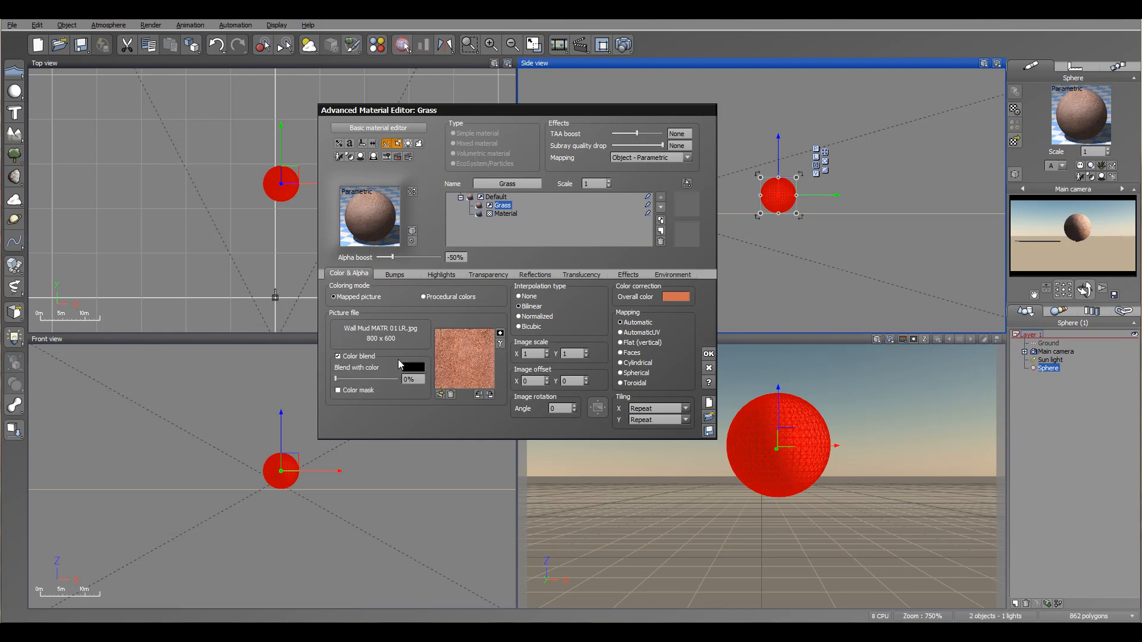
{"action": "left_click", "coordinate": [411, 367]}
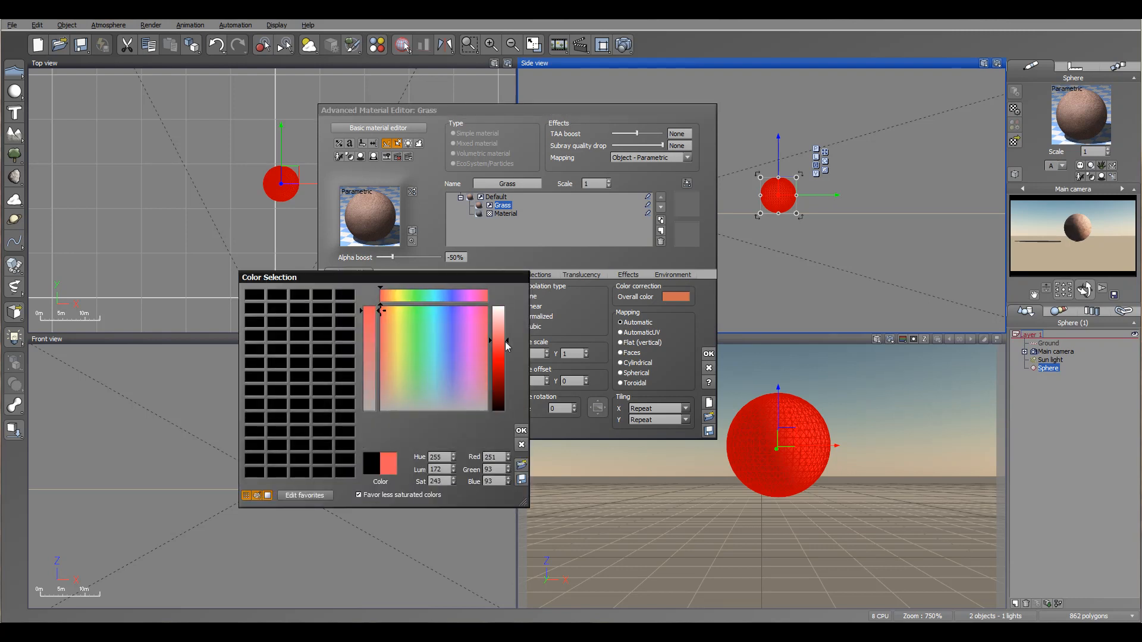
{"action": "left_click", "coordinate": [390, 310]}
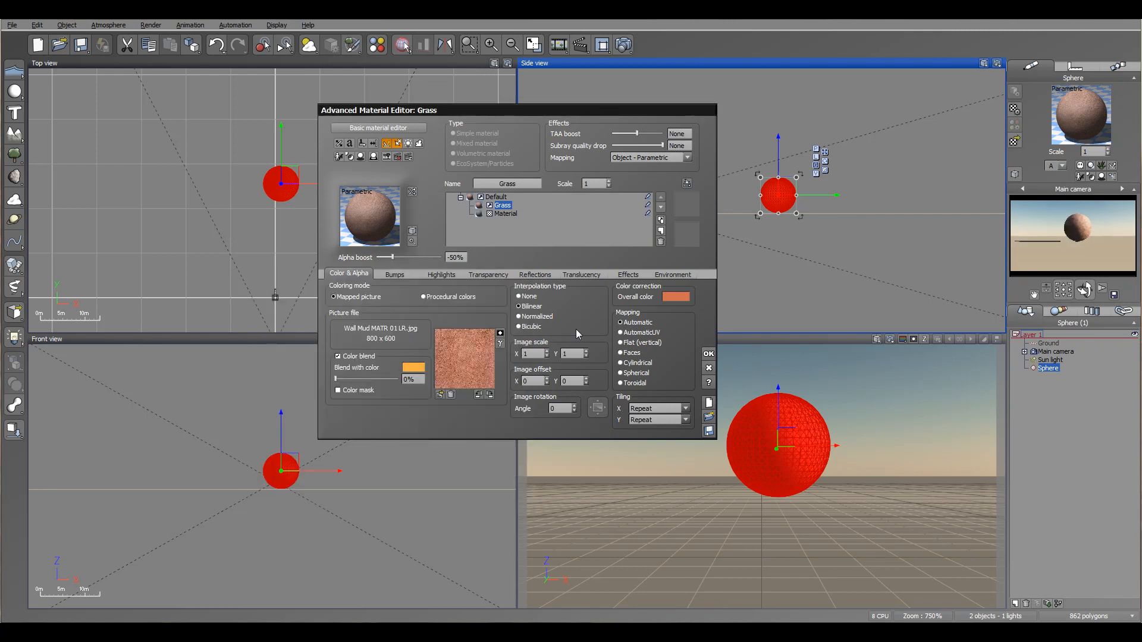
{"action": "left_click_drag", "start_coordinate": [339, 378], "coordinate": [378, 378]}
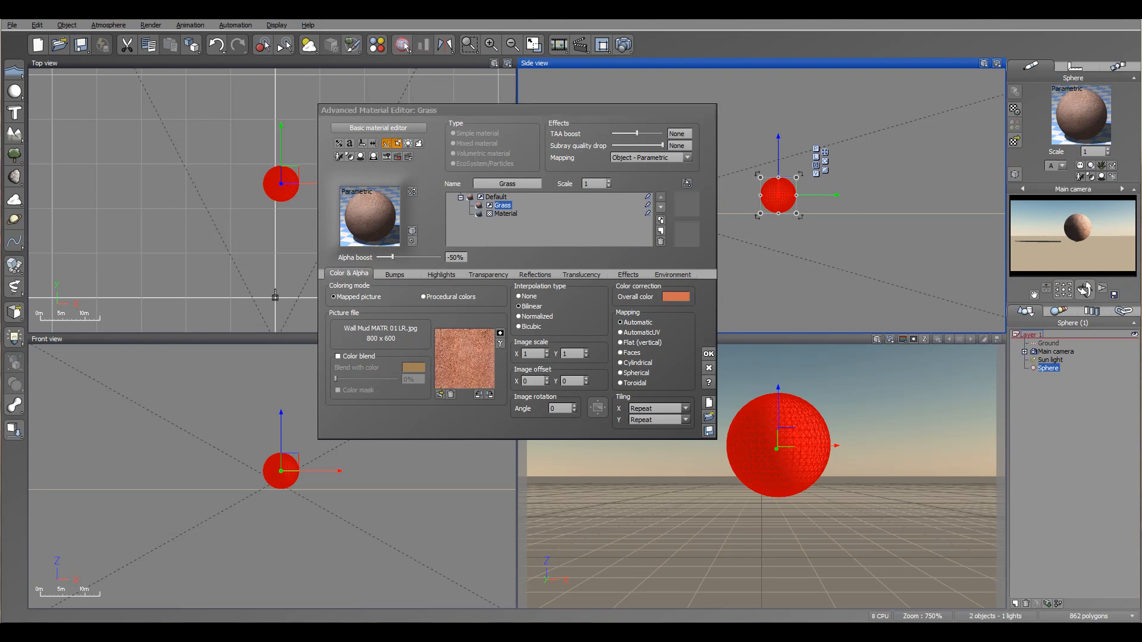
{"action": "mouse_move", "coordinate": [602, 359]}
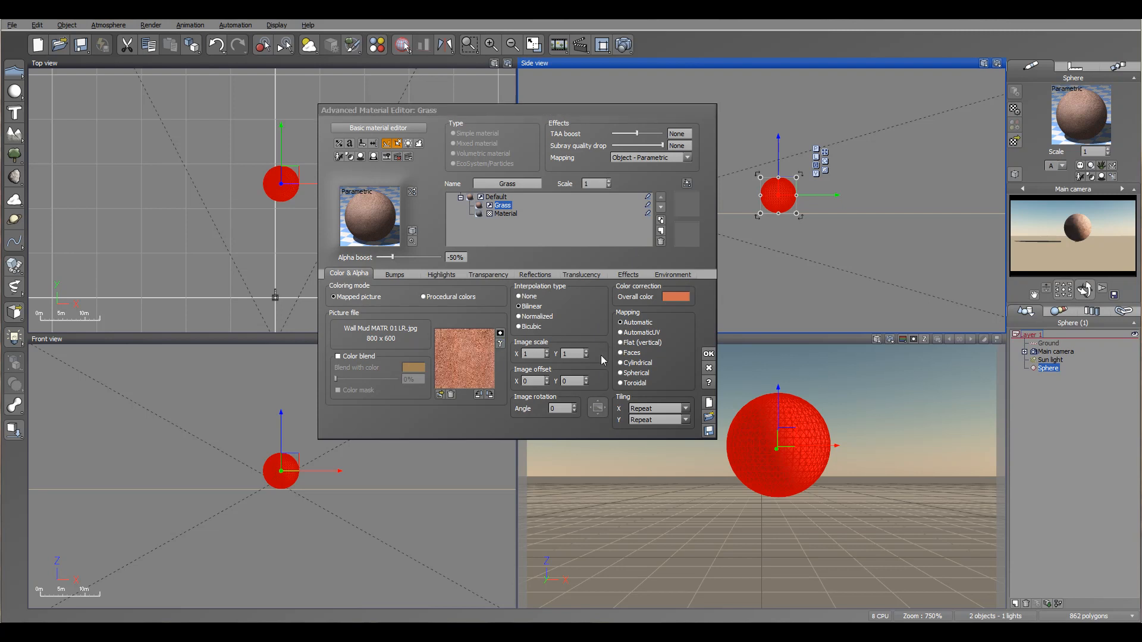
{"action": "mouse_move", "coordinate": [532, 353]}
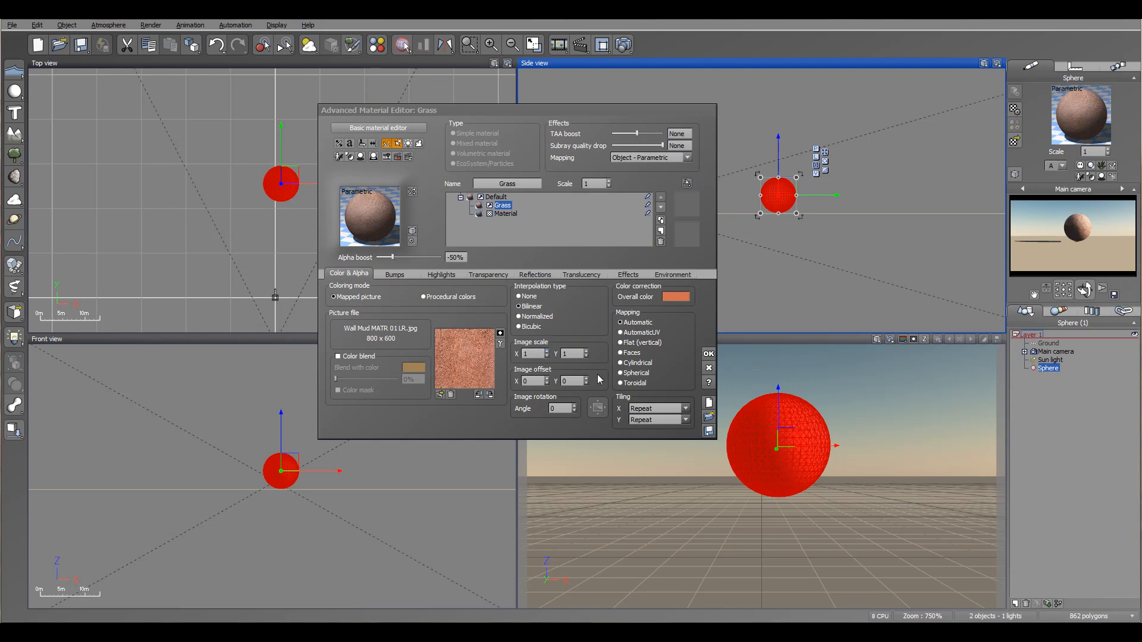
{"action": "mouse_move", "coordinate": [538, 419]}
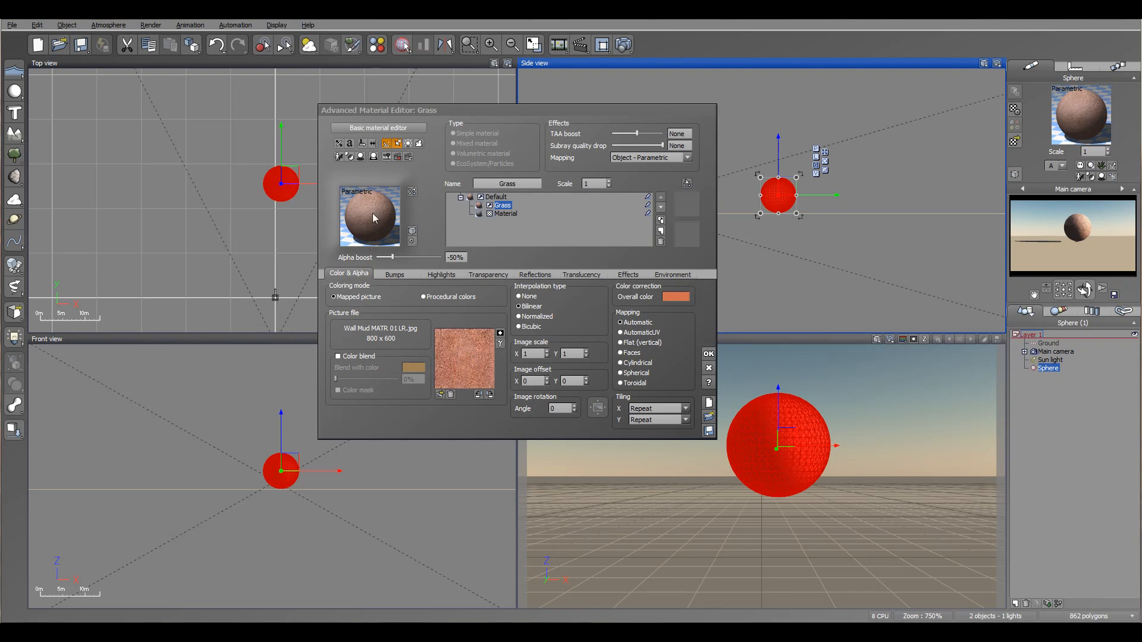
{"action": "mouse_move", "coordinate": [355, 219]}
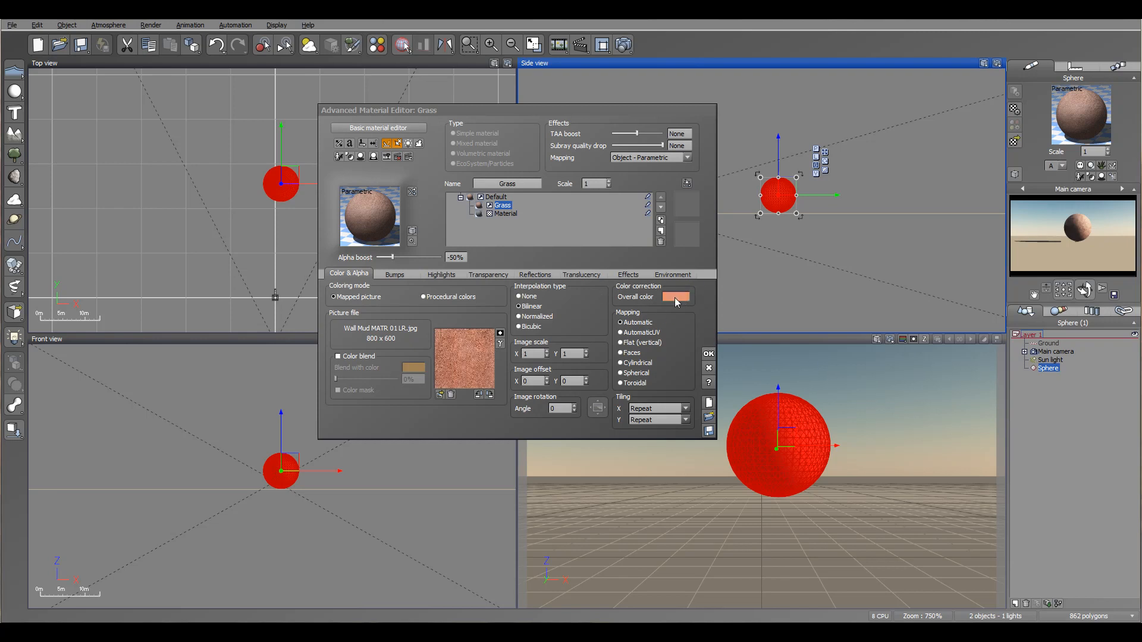
{"action": "left_click", "coordinate": [674, 296]}
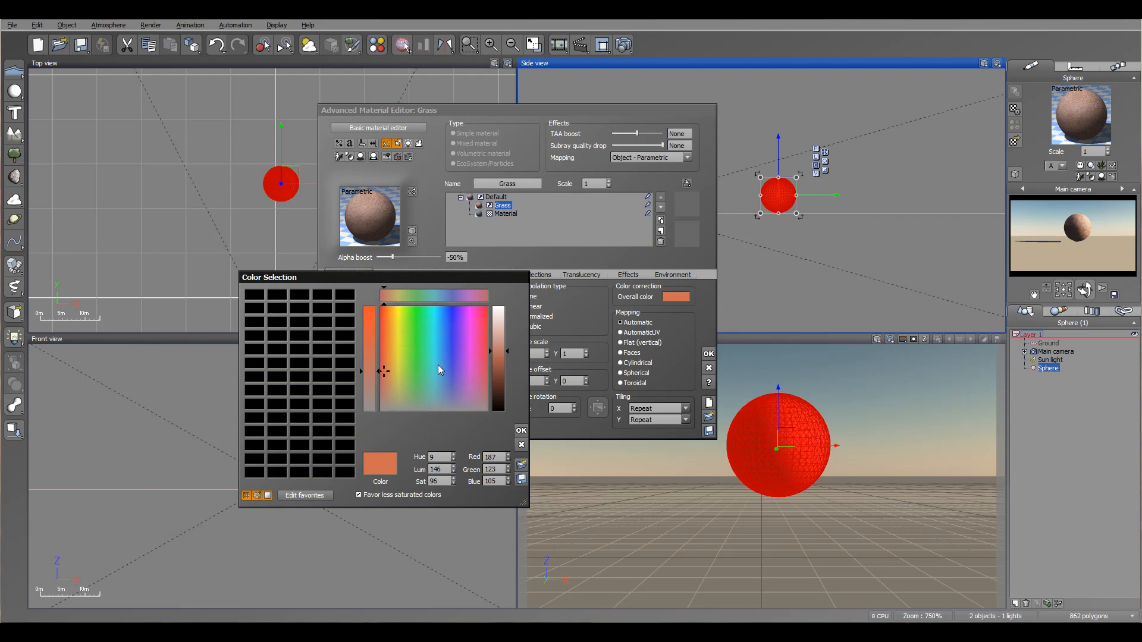
{"action": "left_click", "coordinate": [521, 431]}
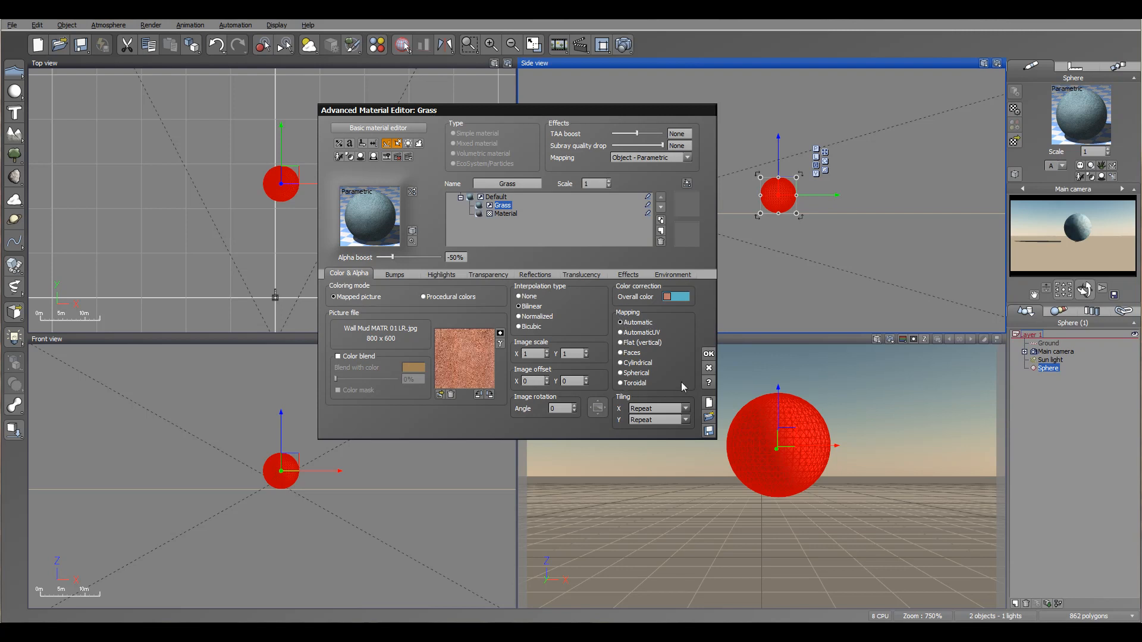
{"action": "mouse_move", "coordinate": [634, 332]}
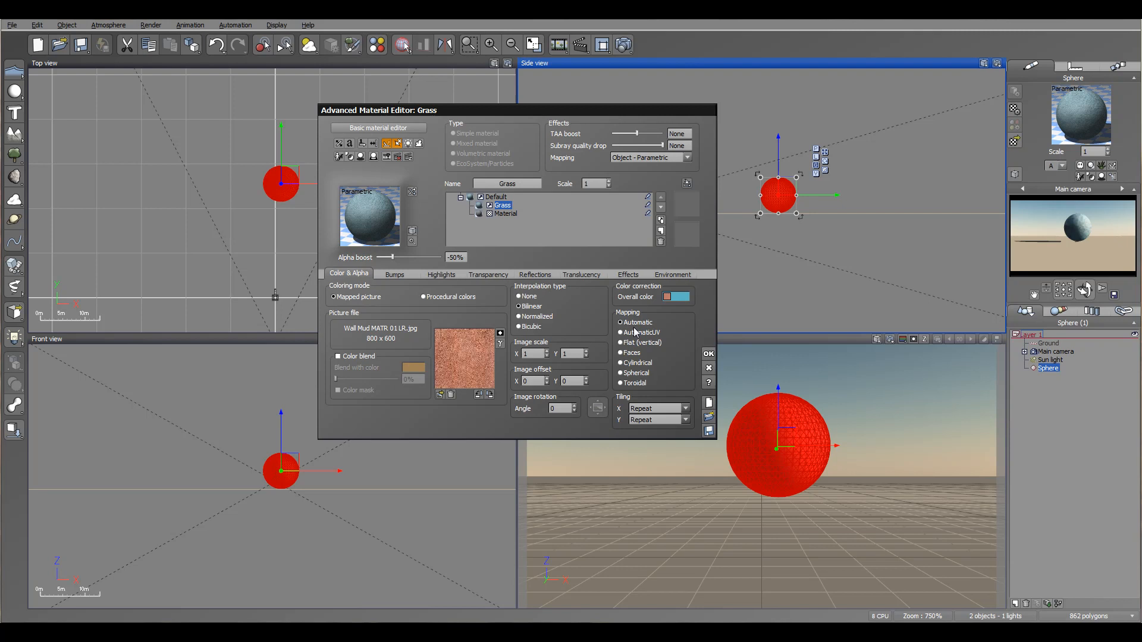
{"action": "mouse_move", "coordinate": [680, 335]}
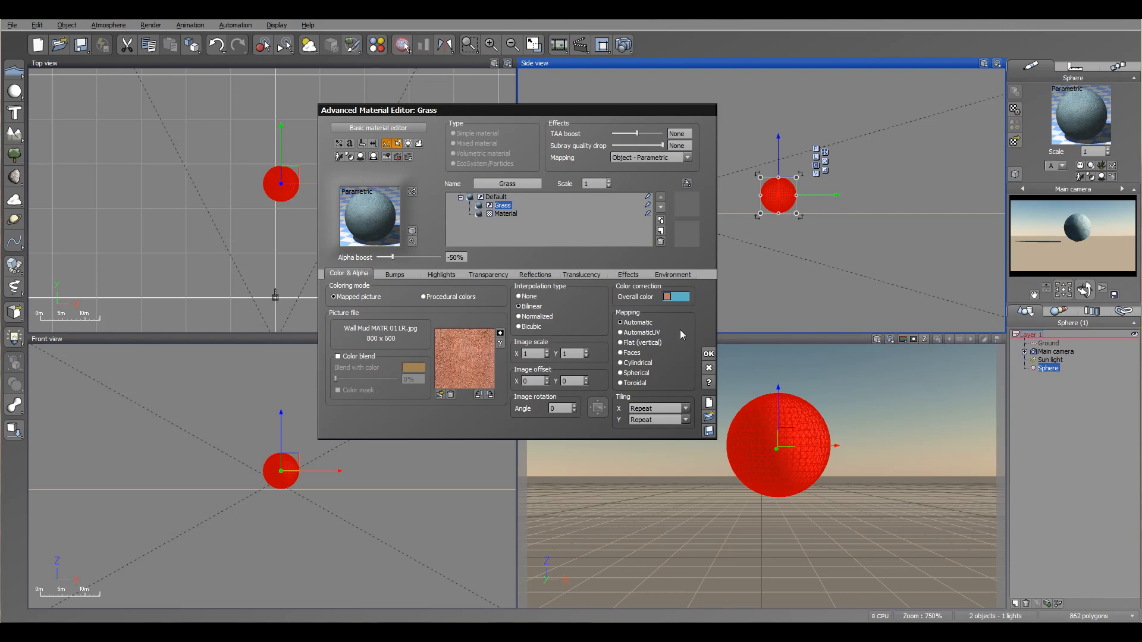
{"action": "mouse_move", "coordinate": [680, 334]}
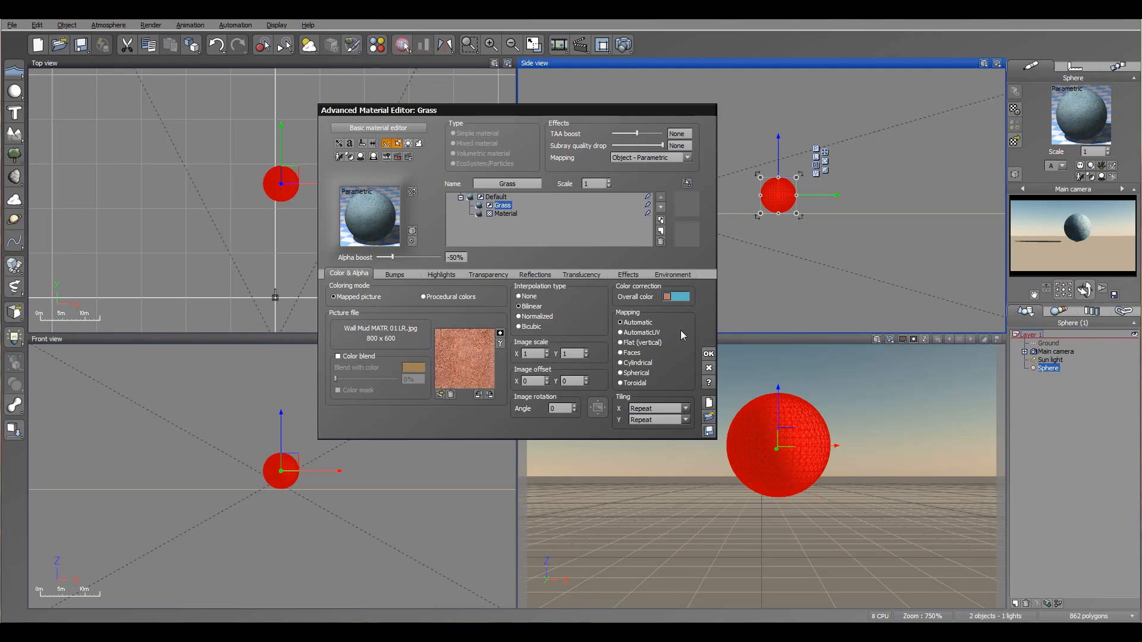
{"action": "mouse_move", "coordinate": [662, 339]}
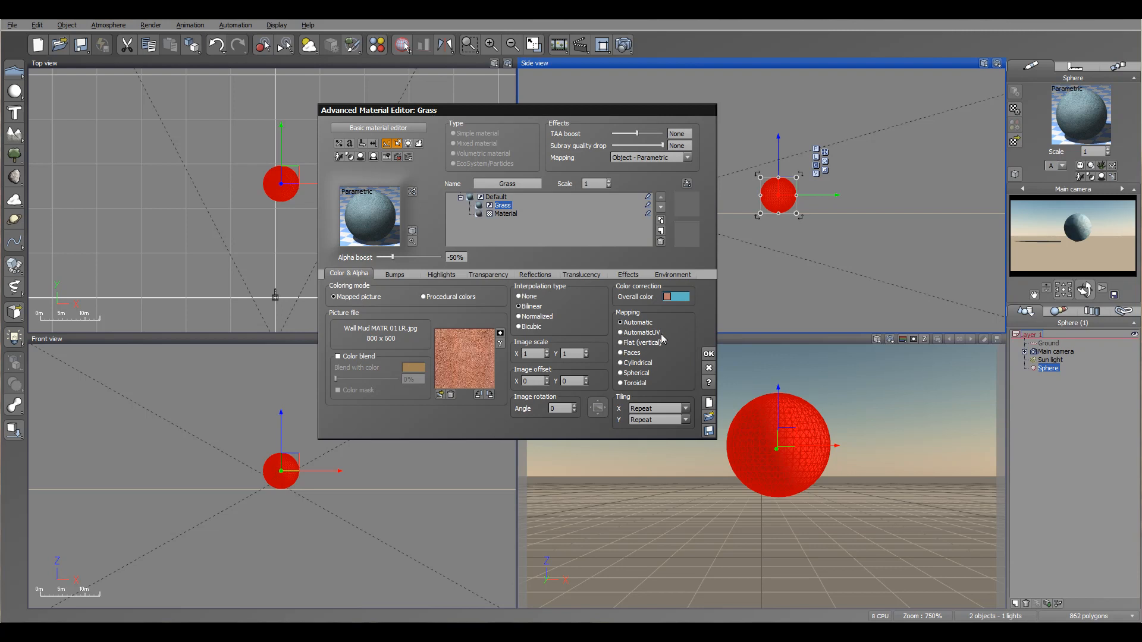
{"action": "mouse_move", "coordinate": [624, 349]}
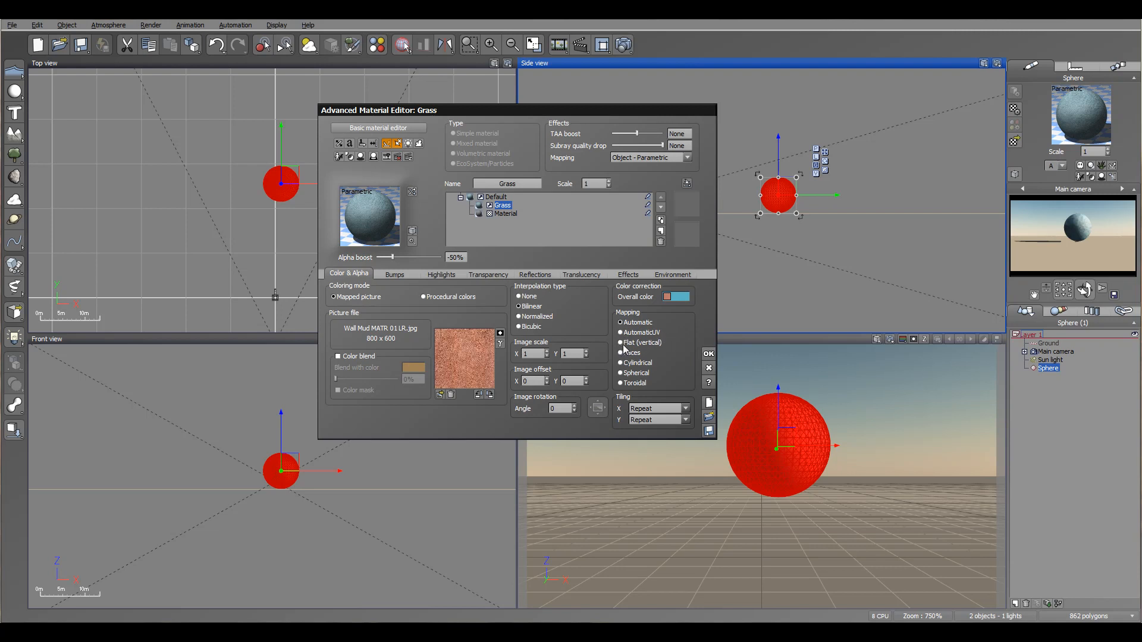
{"action": "mouse_move", "coordinate": [628, 345]}
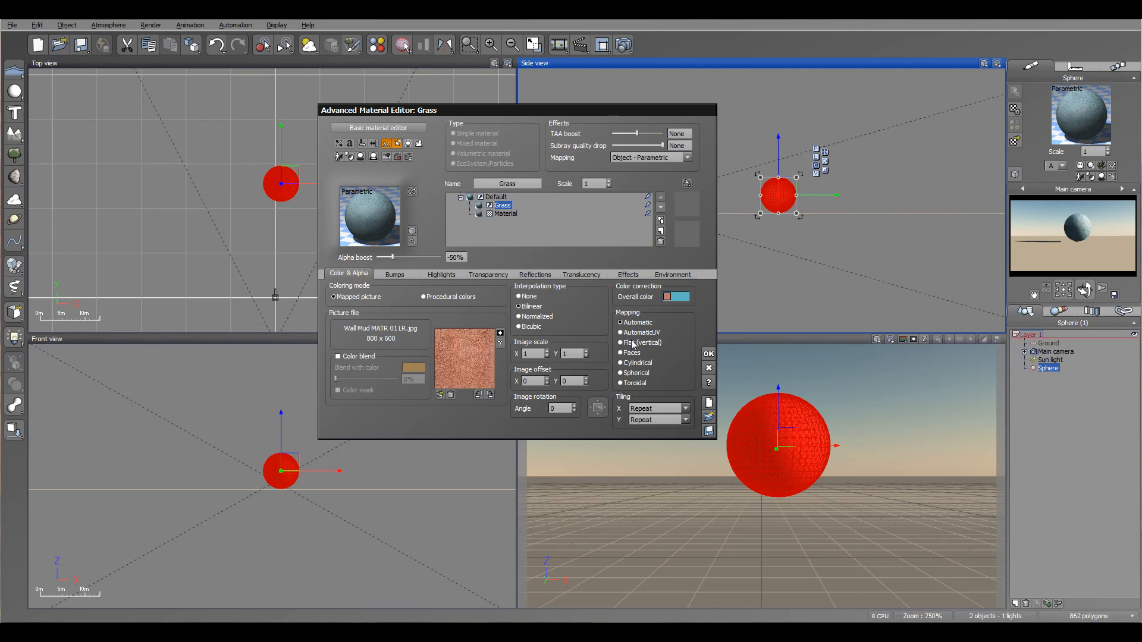
{"action": "mouse_move", "coordinate": [659, 368]}
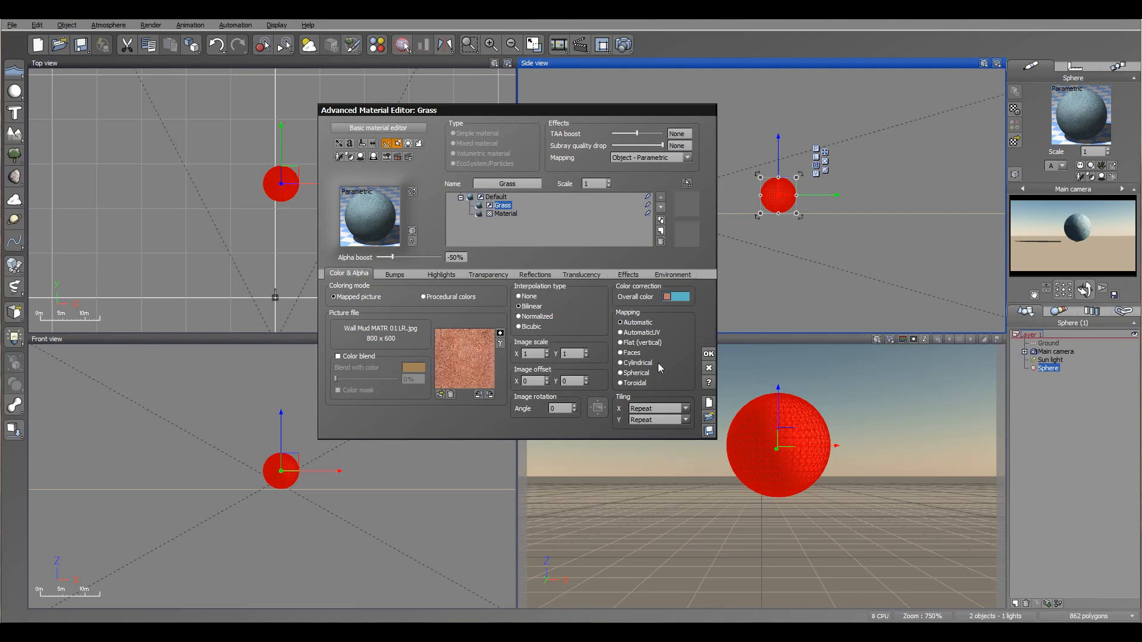
{"action": "mouse_move", "coordinate": [655, 368]}
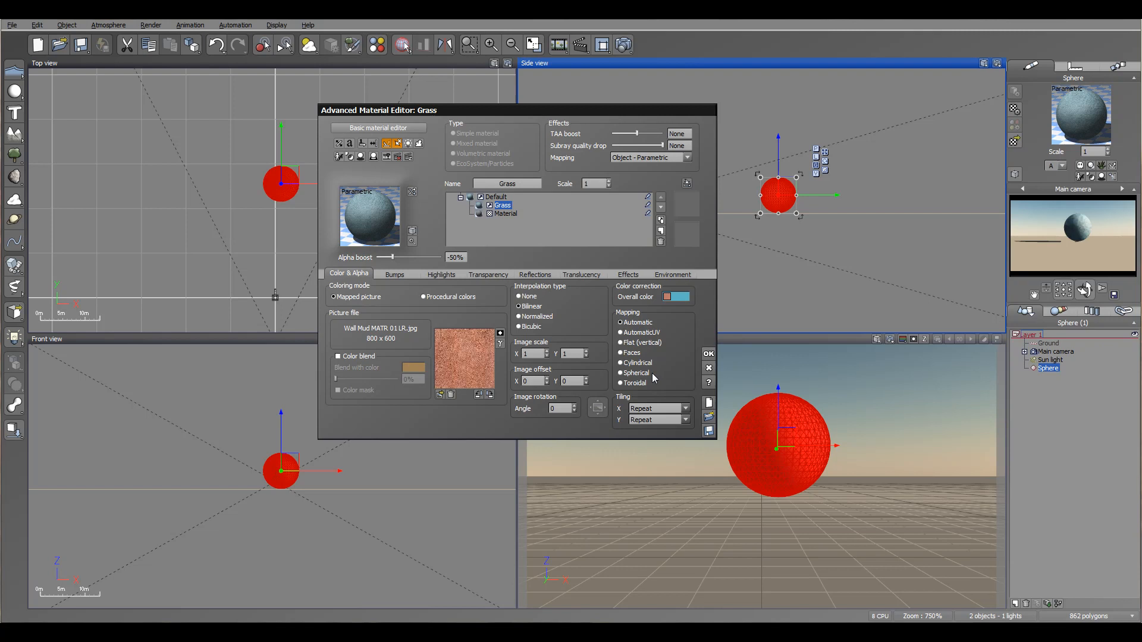
{"action": "mouse_move", "coordinate": [645, 386]}
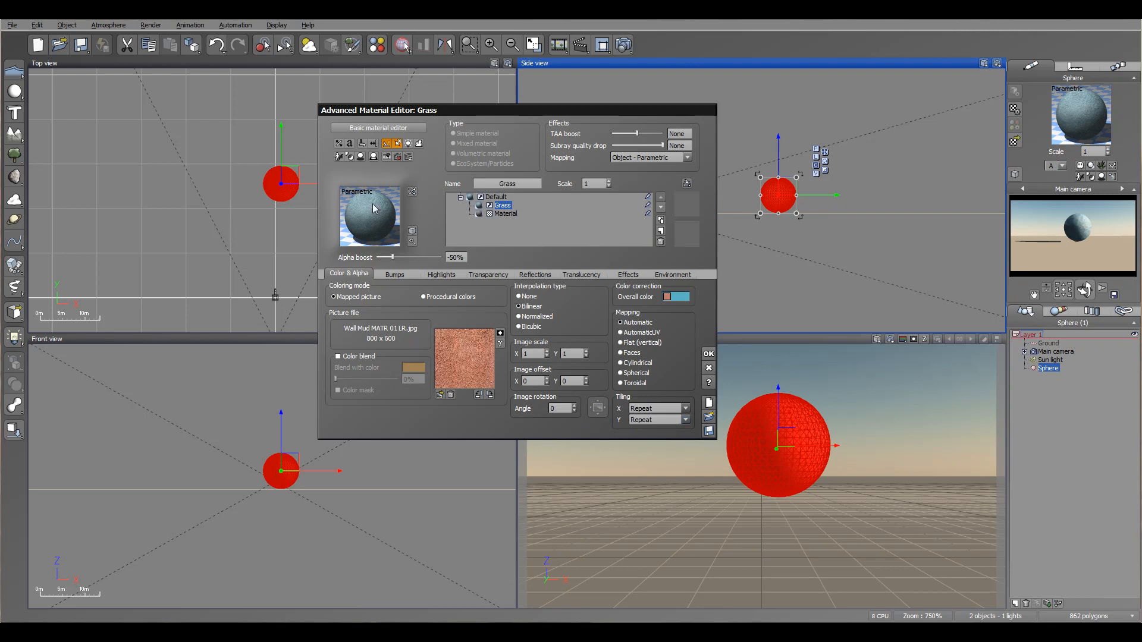
{"action": "mouse_move", "coordinate": [379, 219]}
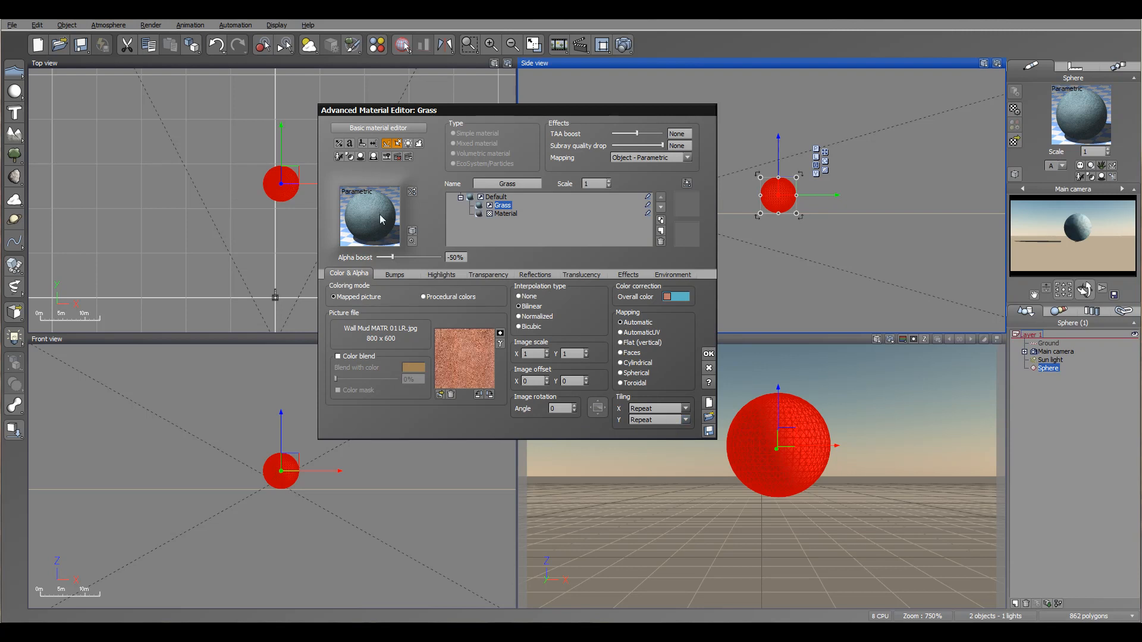
{"action": "mouse_move", "coordinate": [630, 408]}
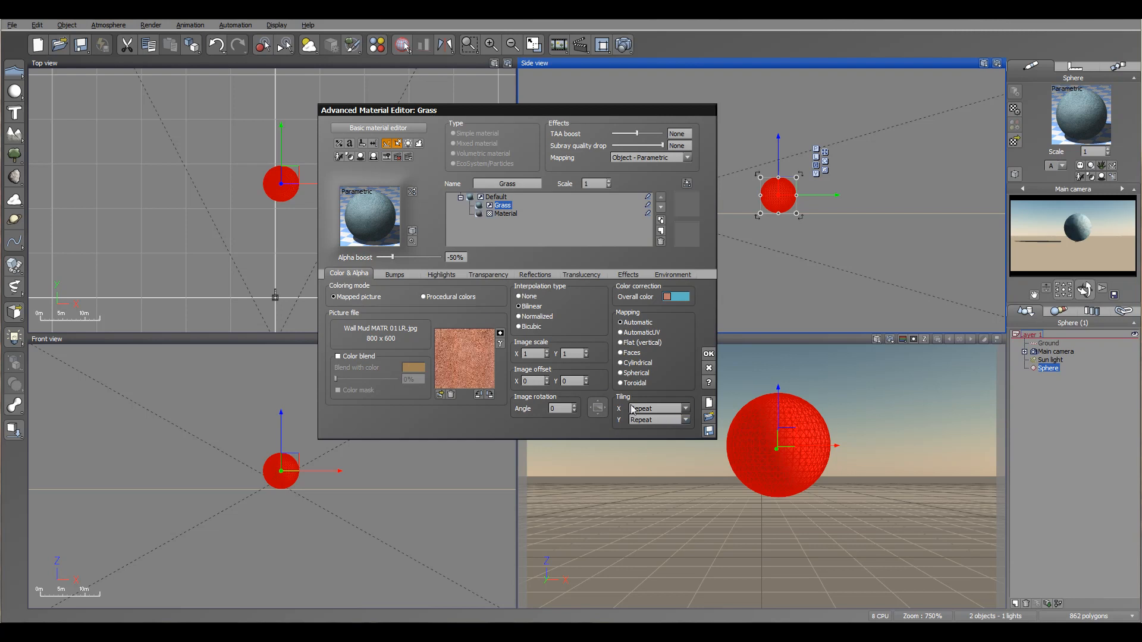
Set picture tiling to Once in X and Y with rotation angle 0.5, then switch to Procedural colors.
{"action": "left_click", "coordinate": [682, 408]}
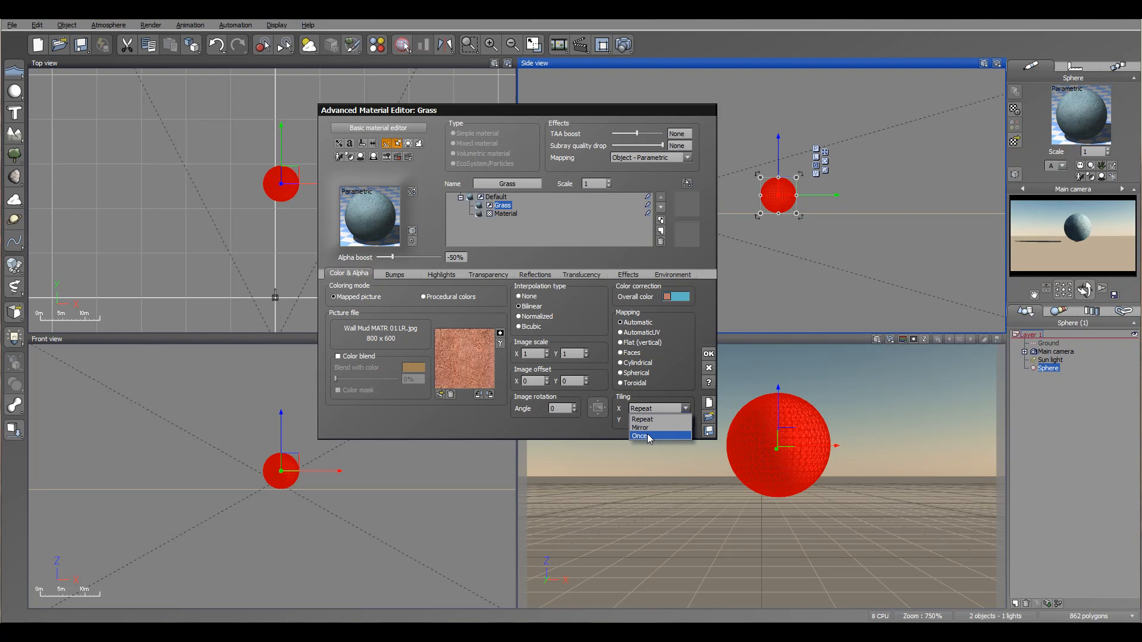
{"action": "left_click", "coordinate": [640, 435]}
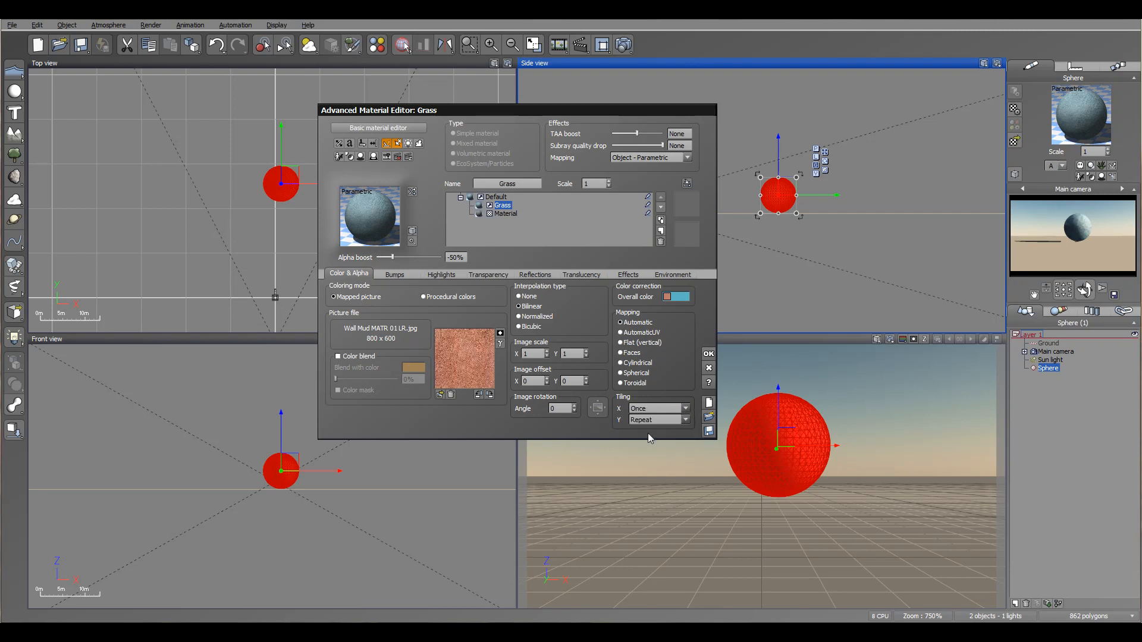
{"action": "left_click", "coordinate": [657, 420]}
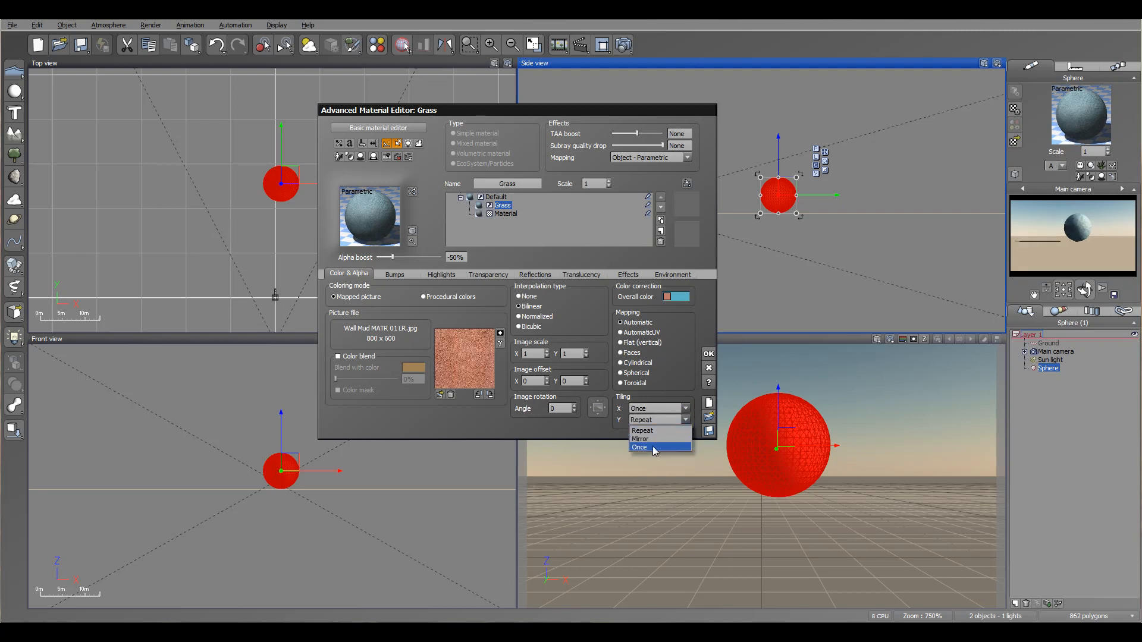
{"action": "left_click", "coordinate": [640, 449]}
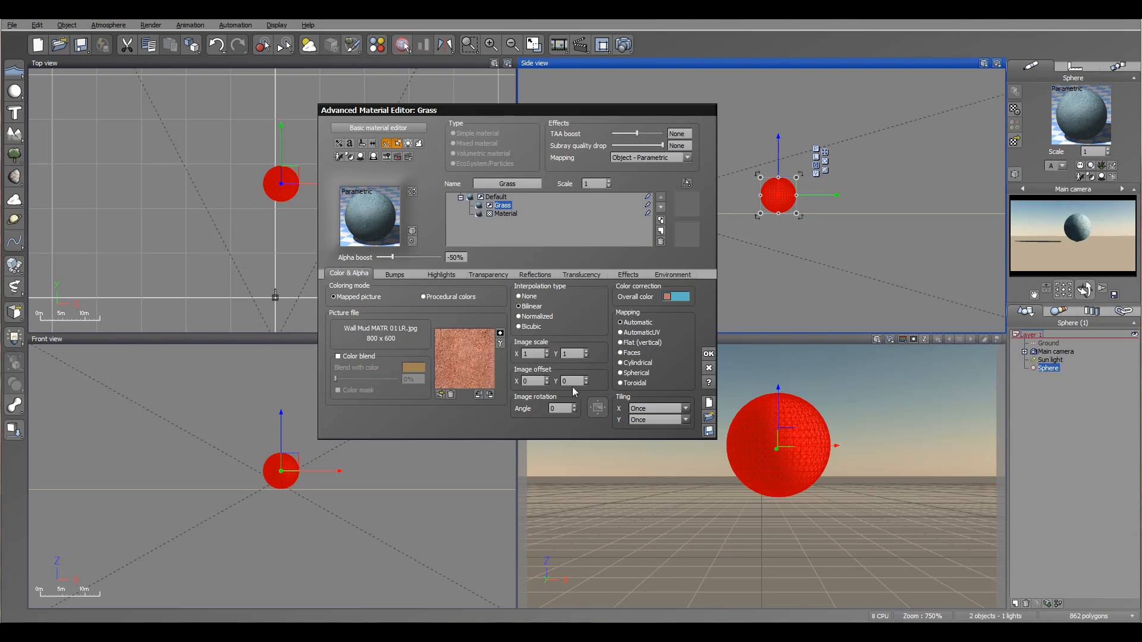
{"action": "left_click", "coordinate": [574, 404]}
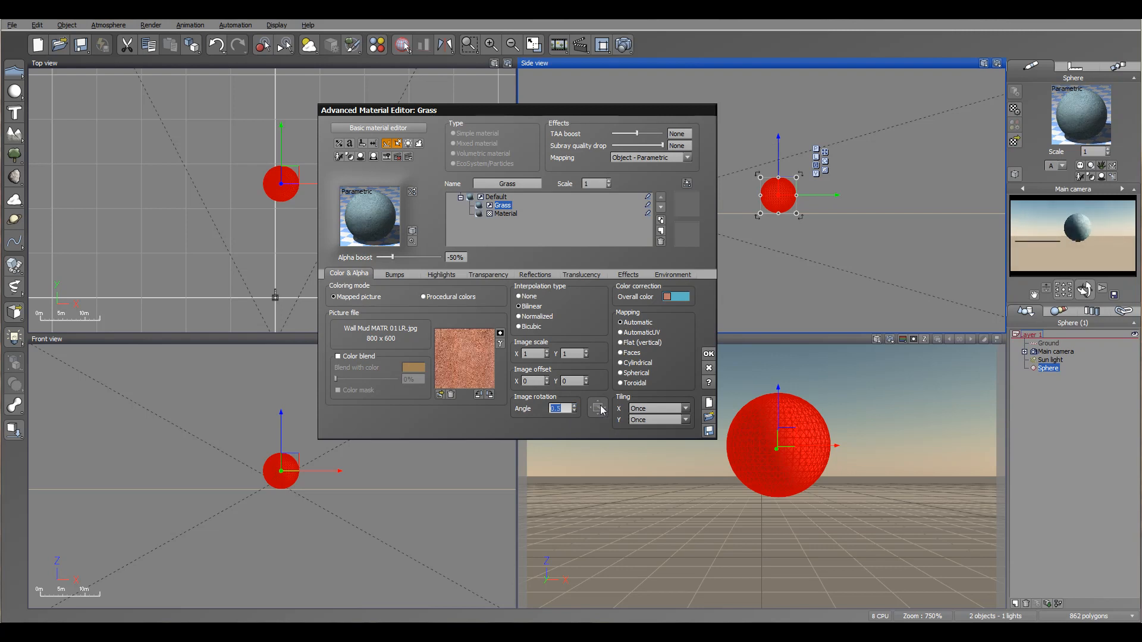
{"action": "mouse_move", "coordinate": [604, 262]}
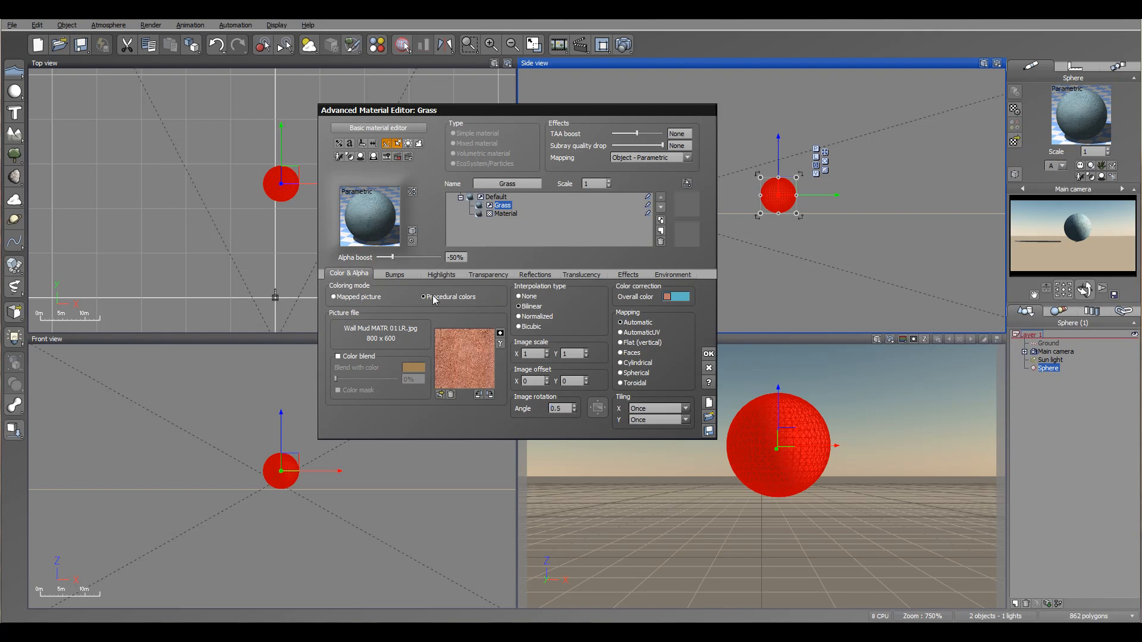
{"action": "left_click", "coordinate": [423, 296]}
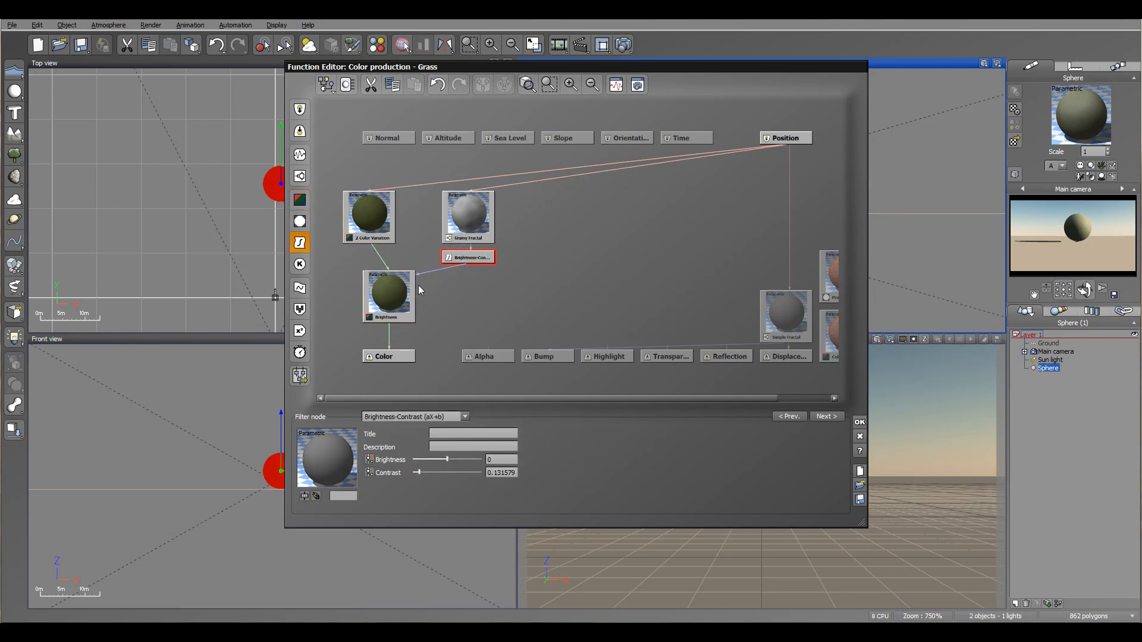
{"action": "mouse_move", "coordinate": [386, 286]}
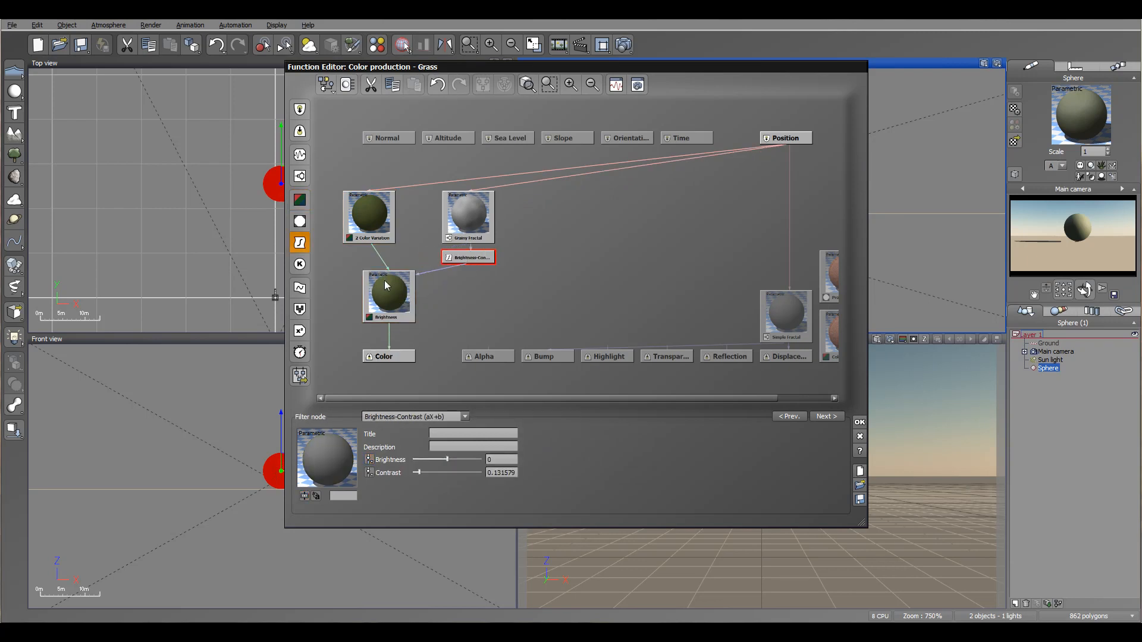
{"action": "mouse_move", "coordinate": [622, 153]}
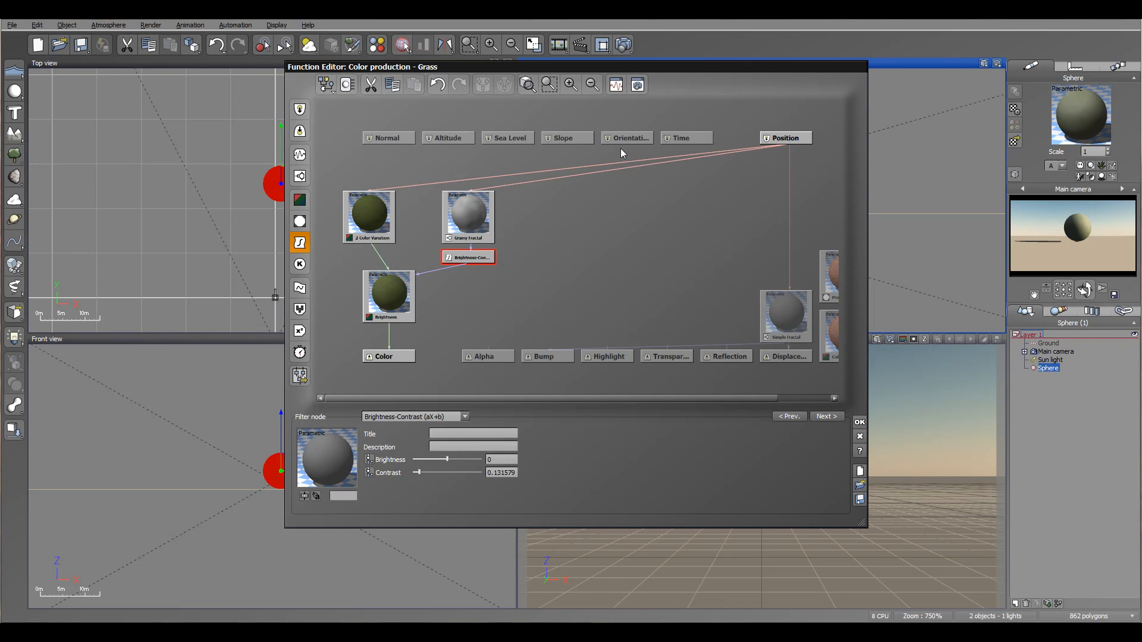
Inspect the Grainy Fractal node in the Grass colour production graph.
{"action": "left_click", "coordinate": [468, 215]}
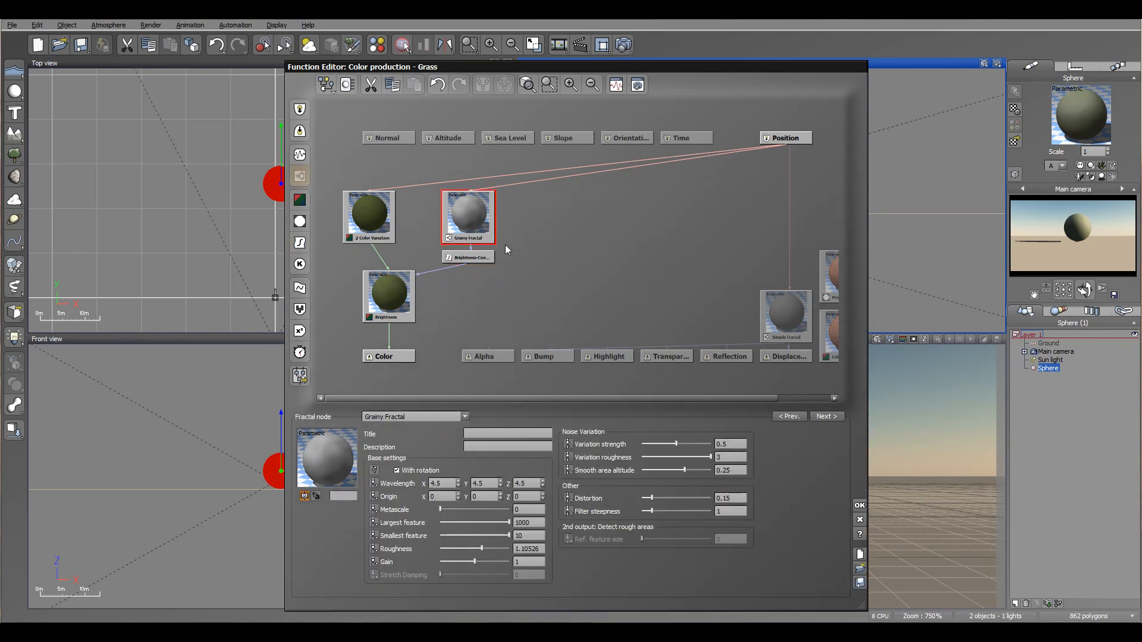
{"action": "mouse_move", "coordinate": [409, 319]}
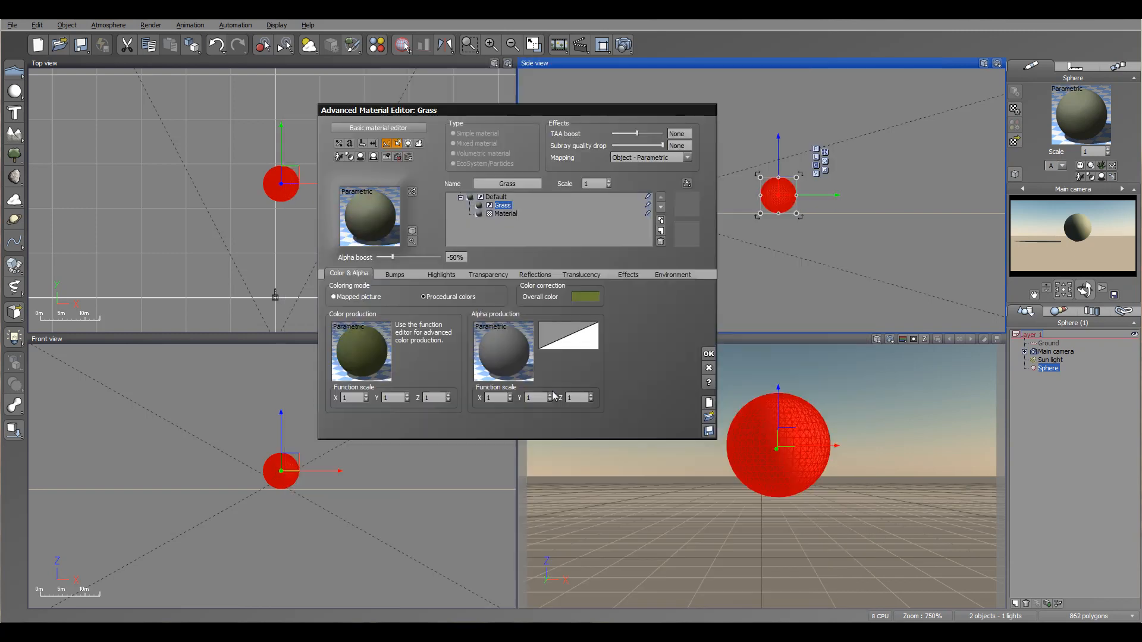
{"action": "mouse_move", "coordinate": [535, 346]}
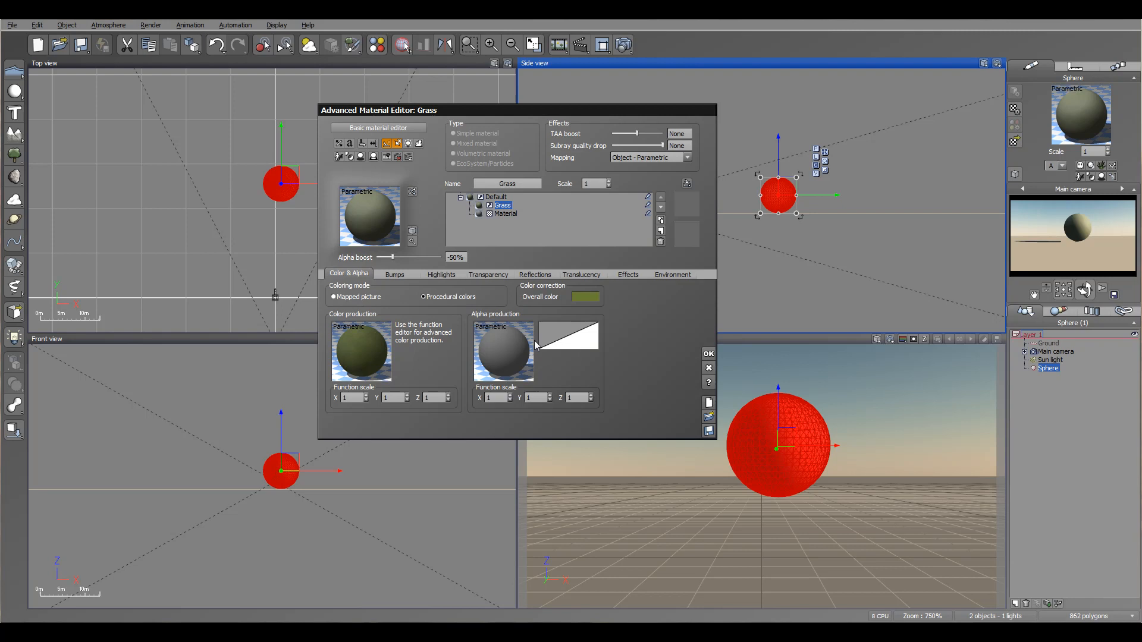
{"action": "mouse_move", "coordinate": [470, 379]}
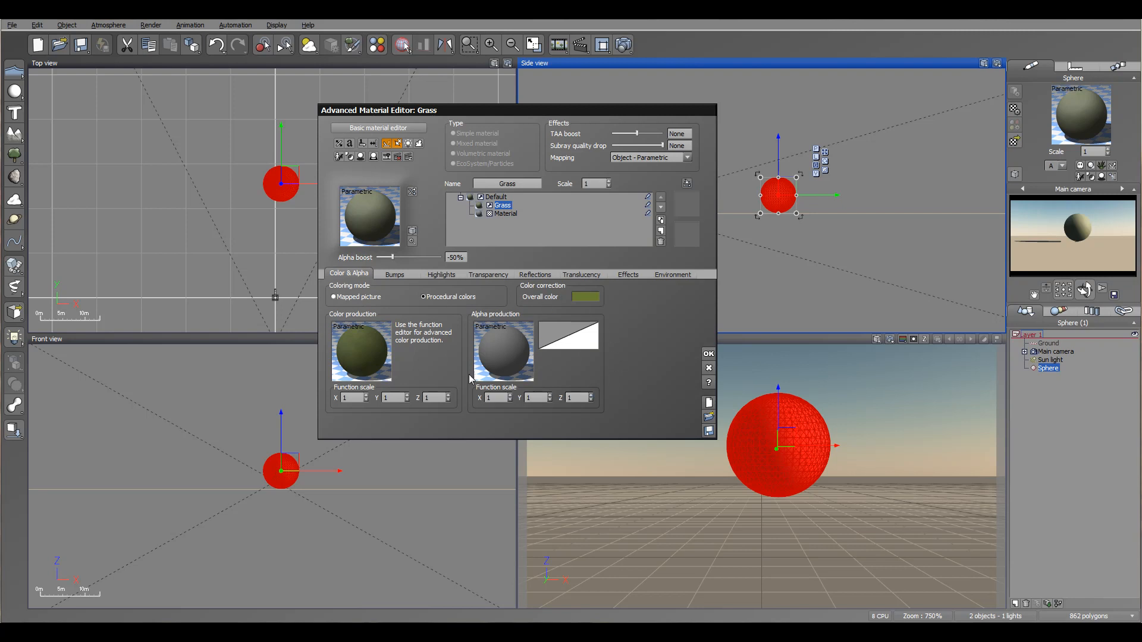
{"action": "mouse_move", "coordinate": [610, 361]}
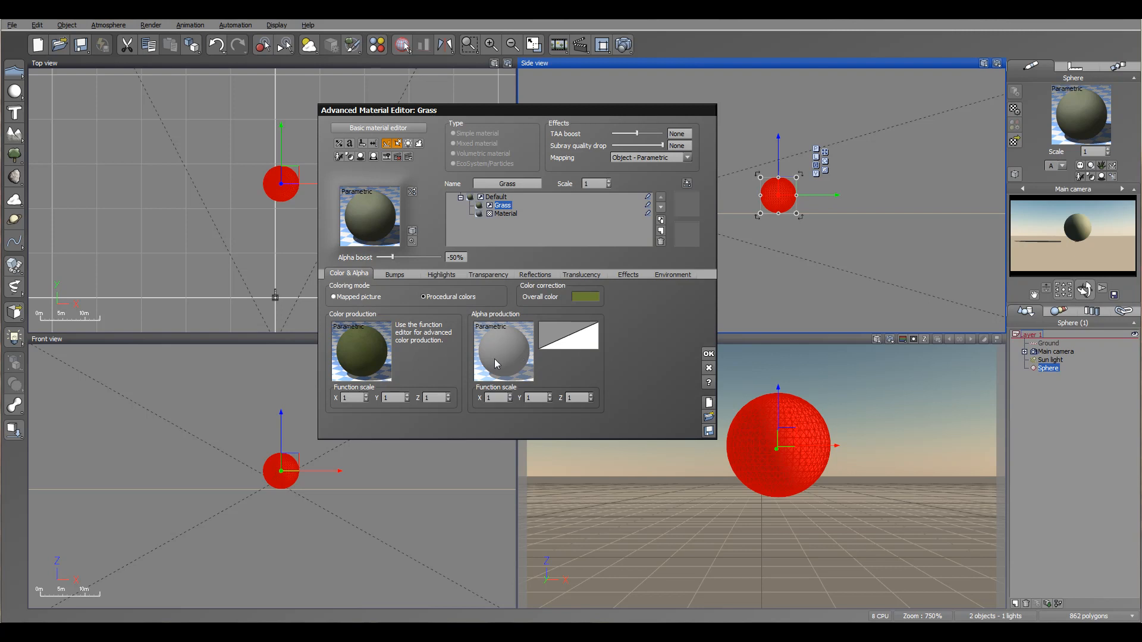
{"action": "mouse_move", "coordinate": [497, 364]}
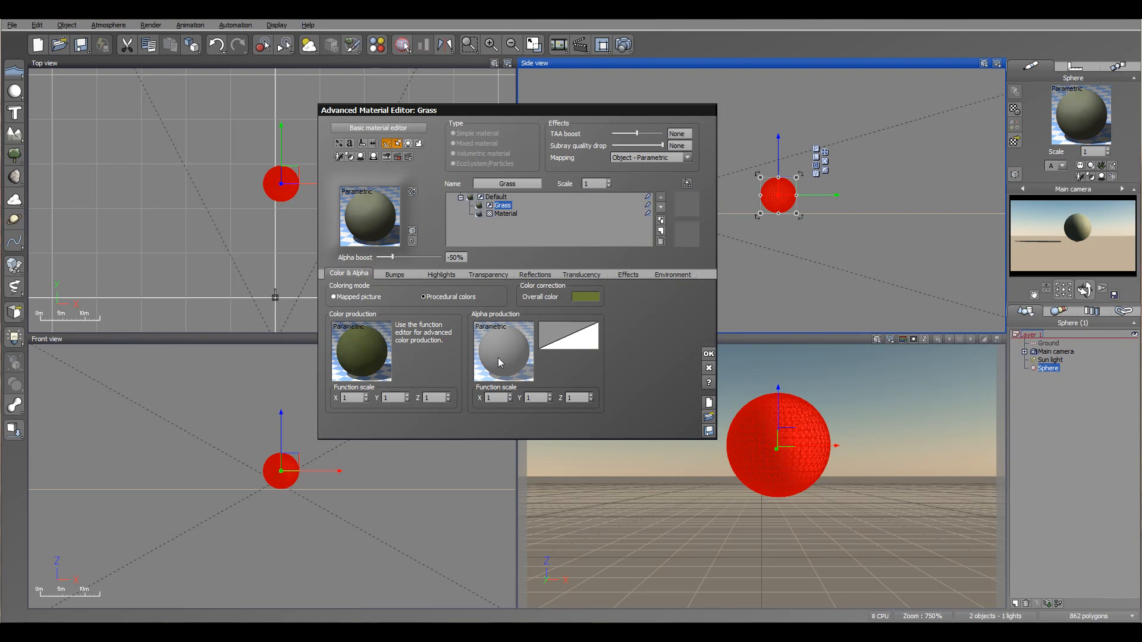
Bring up the Function Editor for the Grass alpha production.
{"action": "left_click", "coordinate": [502, 349]}
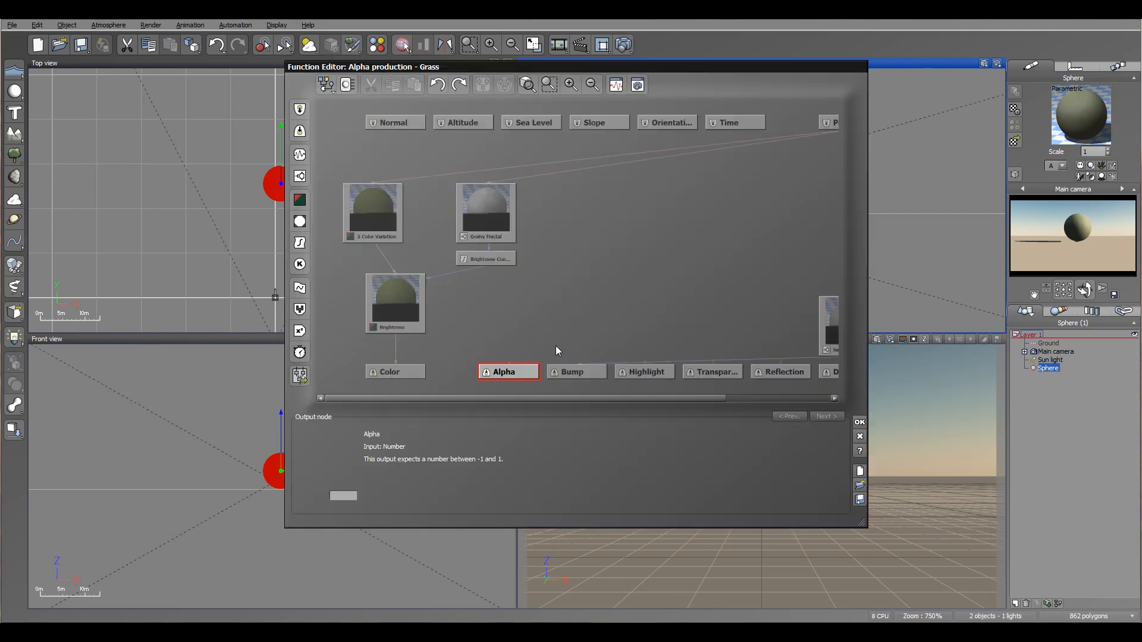
Feed the Alpha output with a Perlin Value noise node and adjust its slider.
{"action": "left_click", "coordinate": [299, 223]}
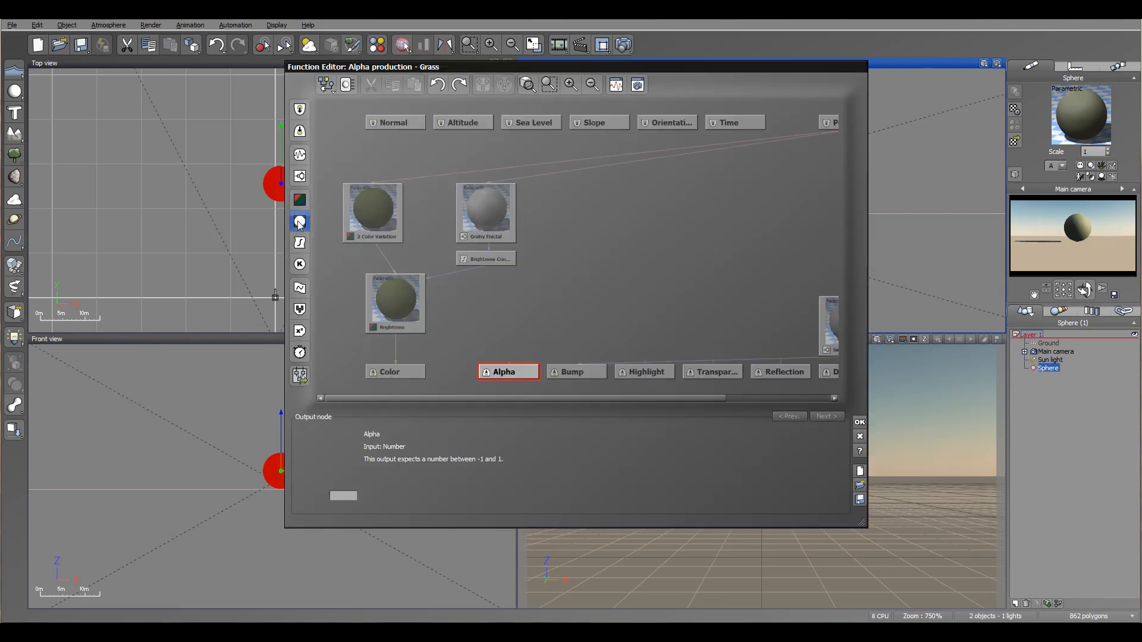
{"action": "left_click", "coordinate": [300, 222]}
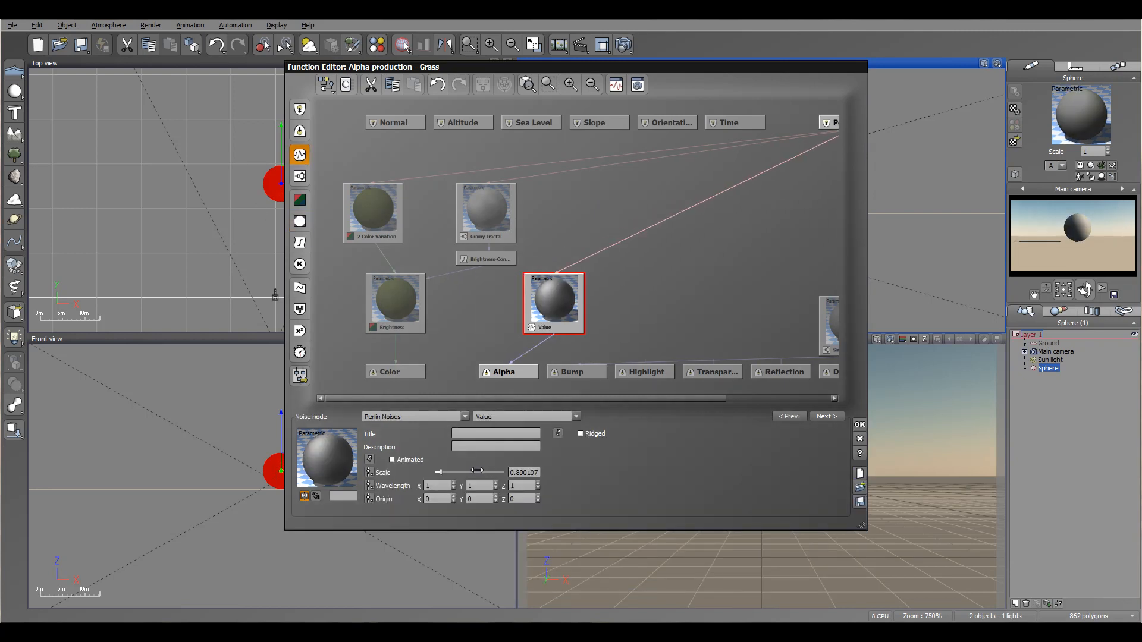
{"action": "left_click_drag", "start_coordinate": [477, 472], "coordinate": [436, 473]}
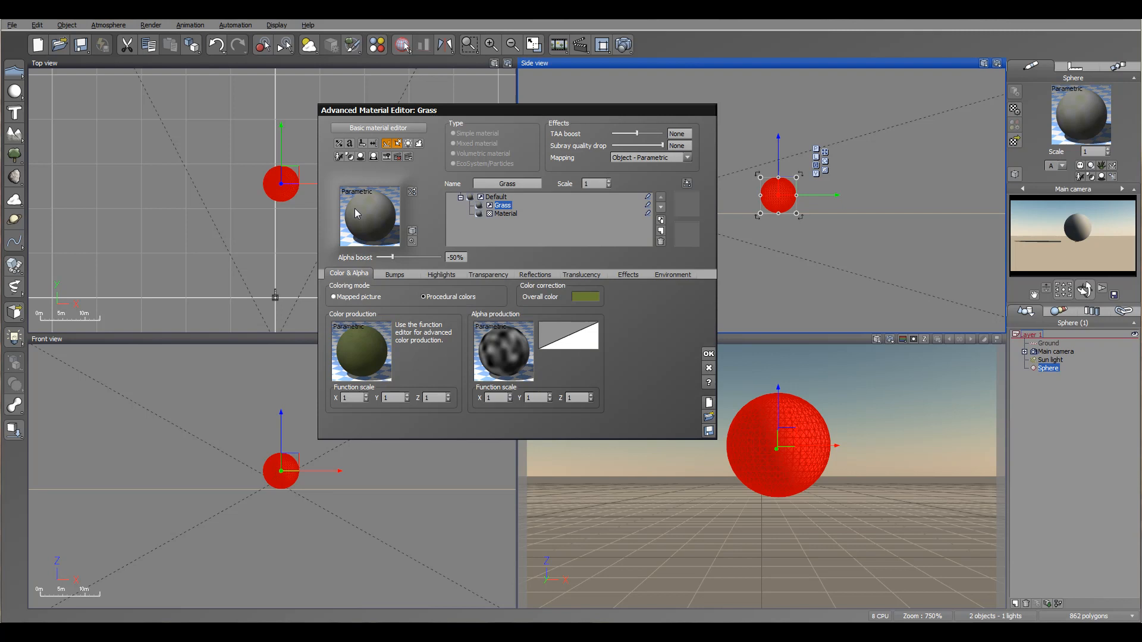
{"action": "mouse_move", "coordinate": [362, 203]}
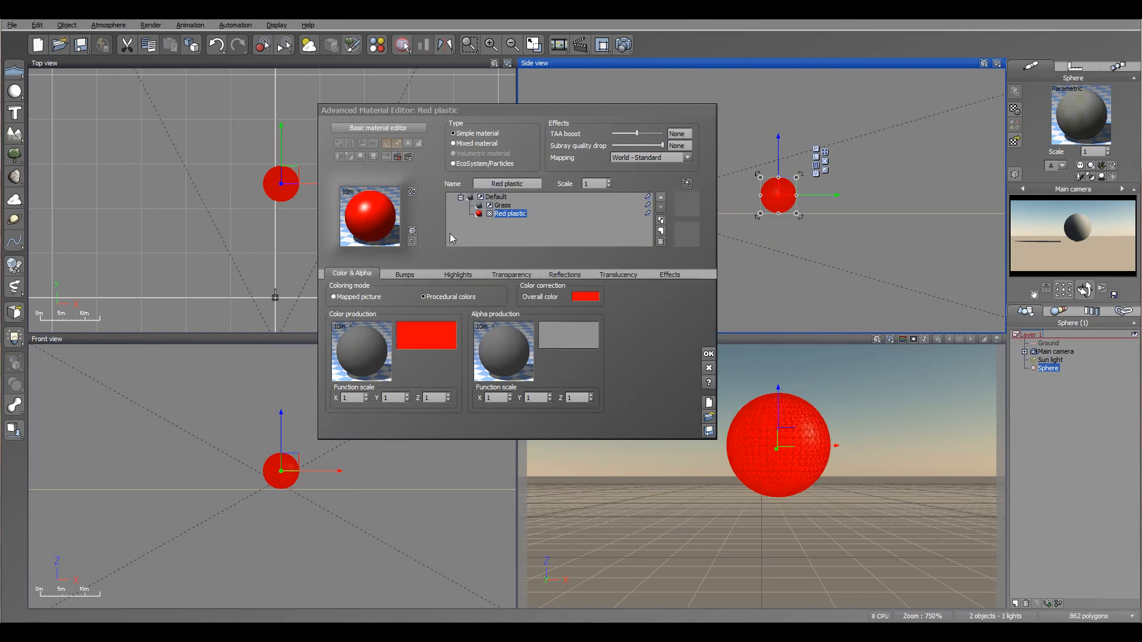
Return to editing the Grass layer of the mixed material.
{"action": "left_click", "coordinate": [502, 205]}
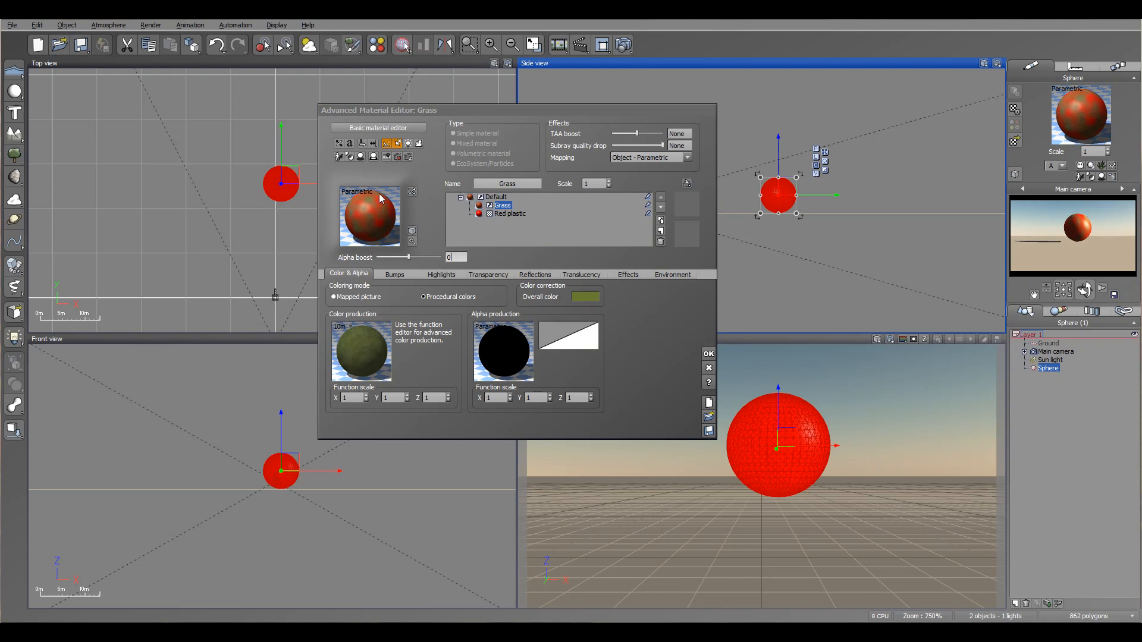
{"action": "mouse_move", "coordinate": [533, 304]}
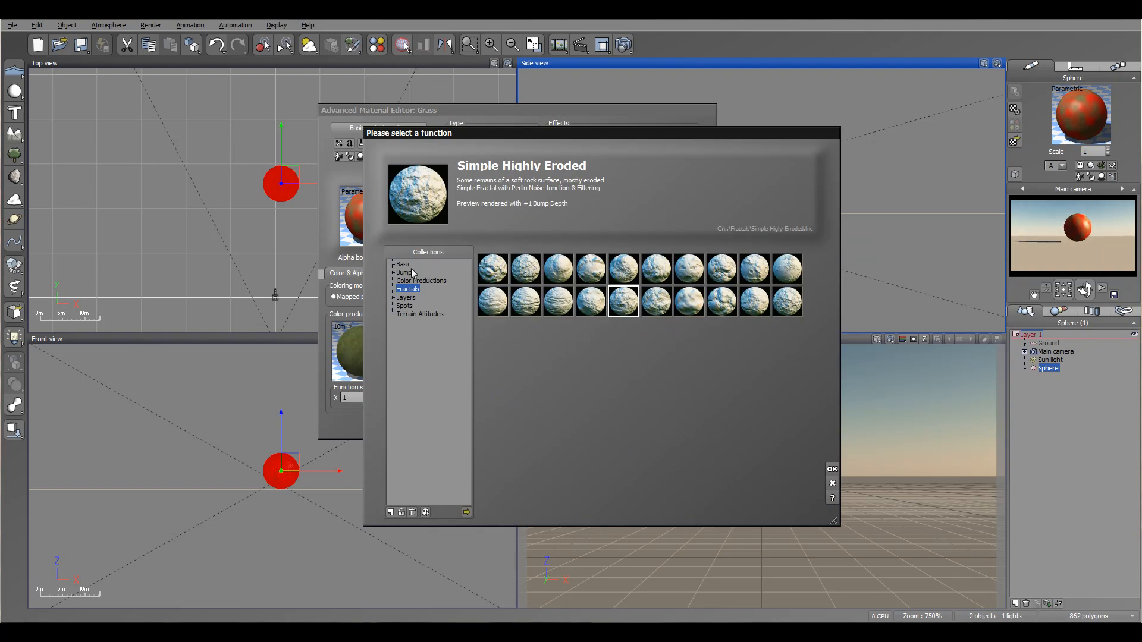
Apply the Rectangular stripes function from the Layers collection to the Grass alpha.
{"action": "left_click", "coordinate": [405, 298]}
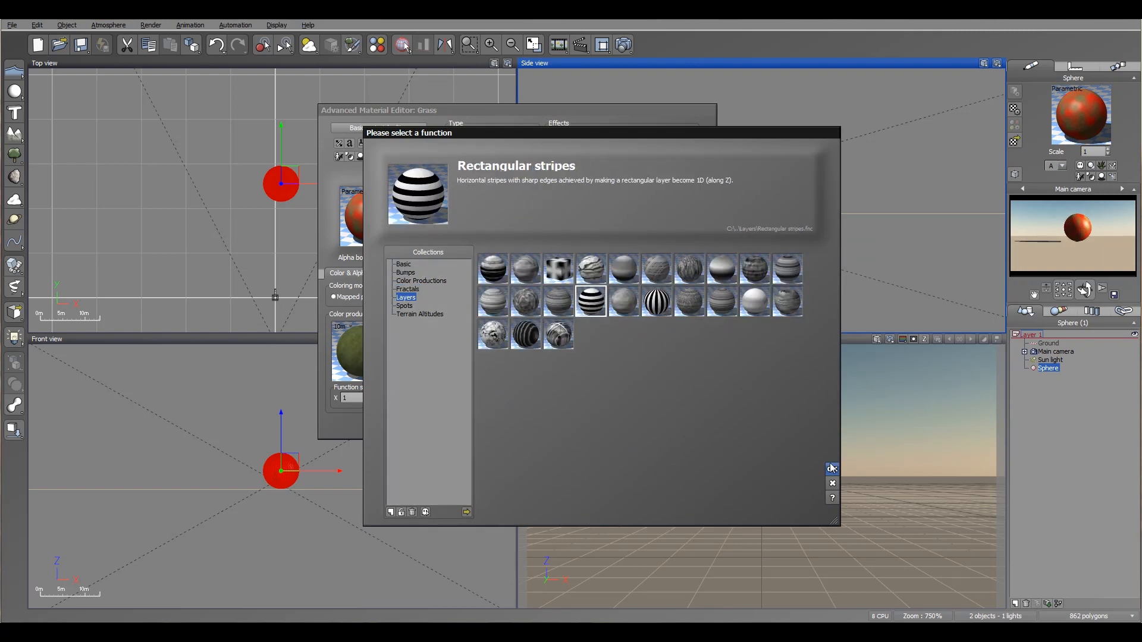
{"action": "left_click", "coordinate": [832, 468]}
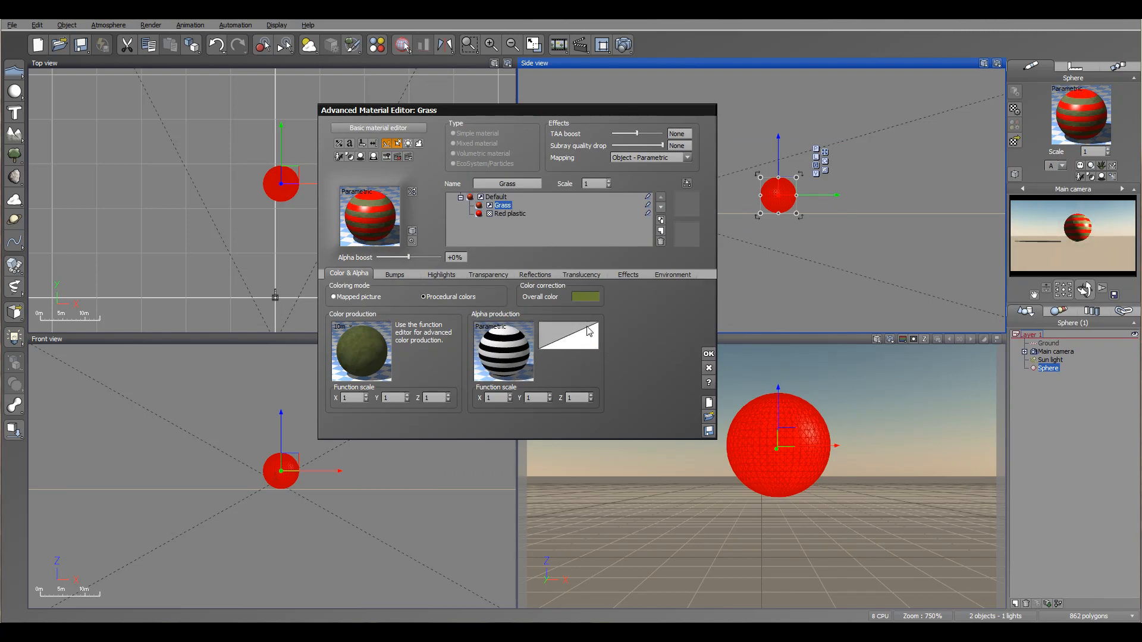
{"action": "mouse_move", "coordinate": [572, 335]}
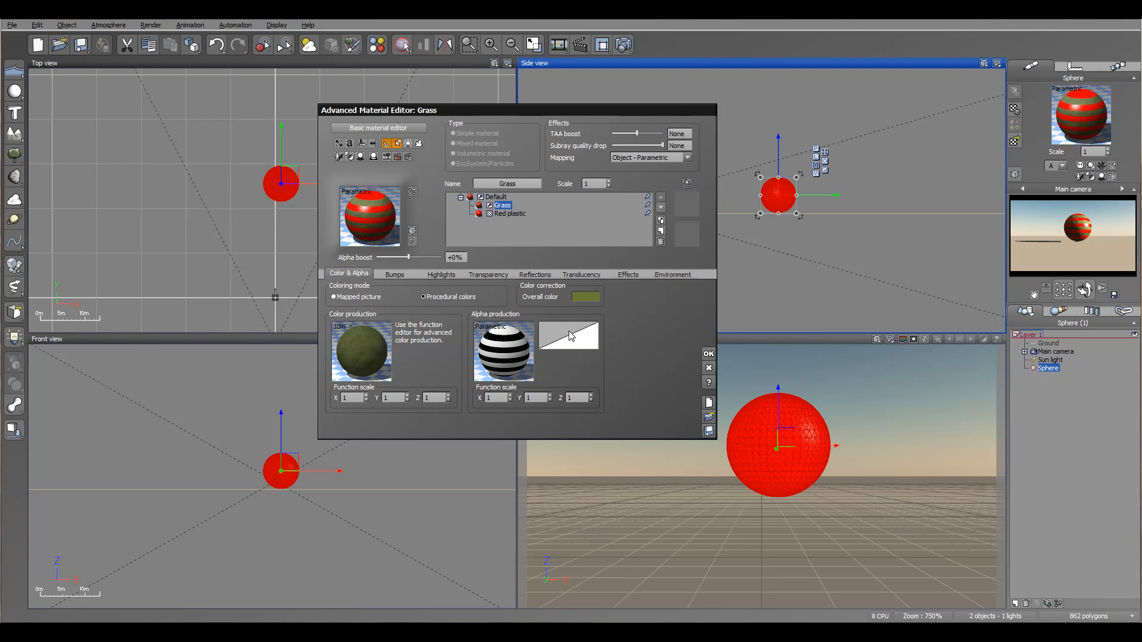
{"action": "left_click", "coordinate": [570, 336]}
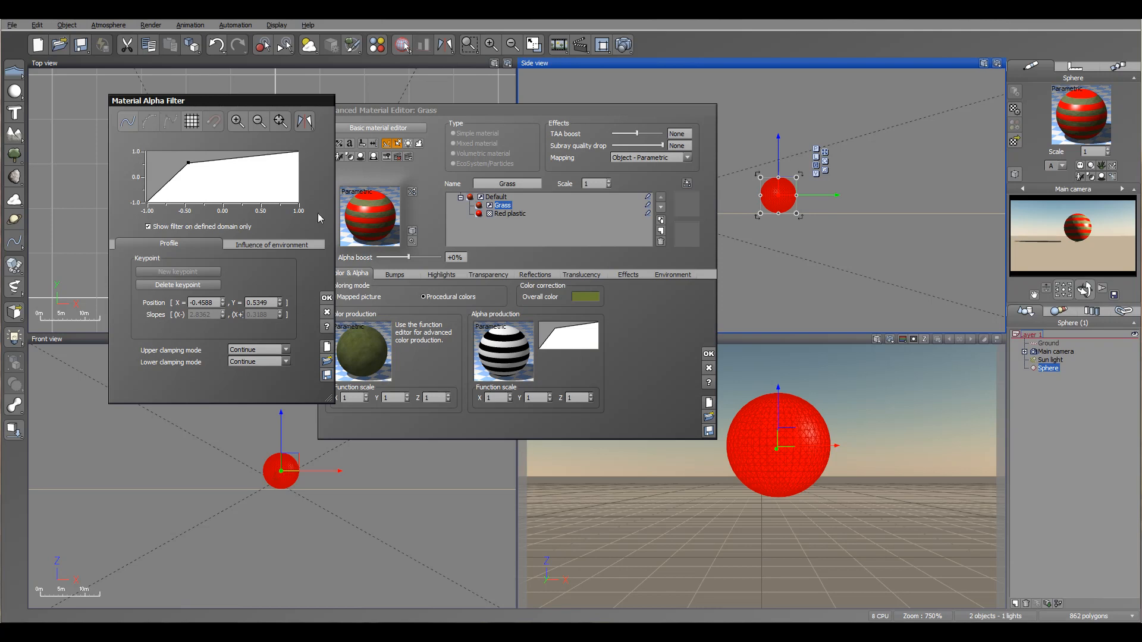
{"action": "mouse_move", "coordinate": [312, 297]}
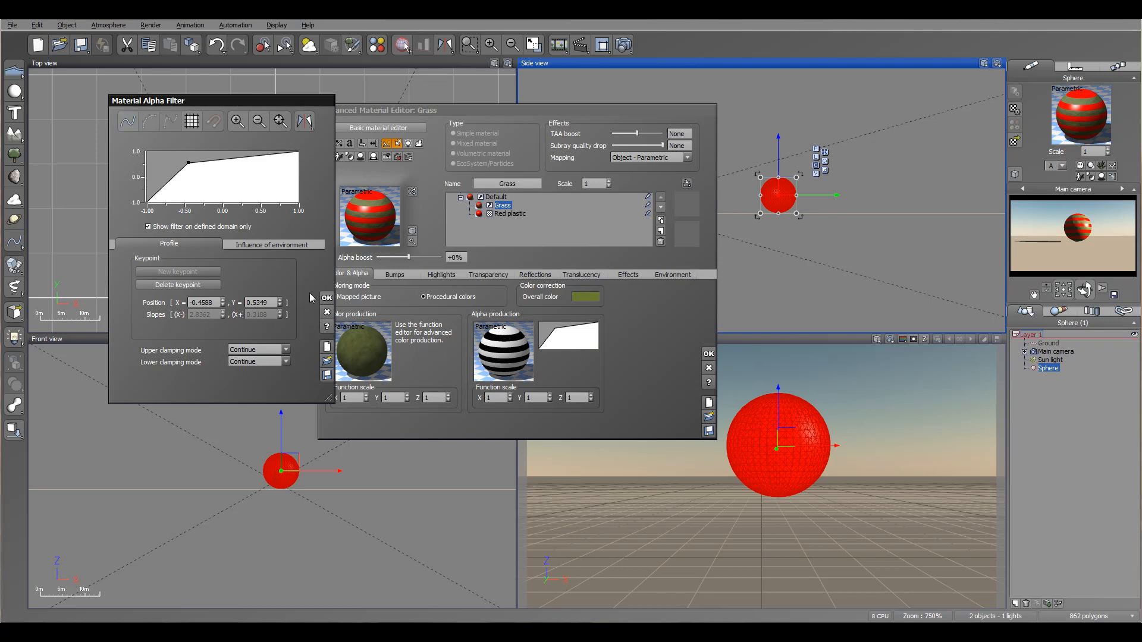
{"action": "mouse_move", "coordinate": [329, 324]}
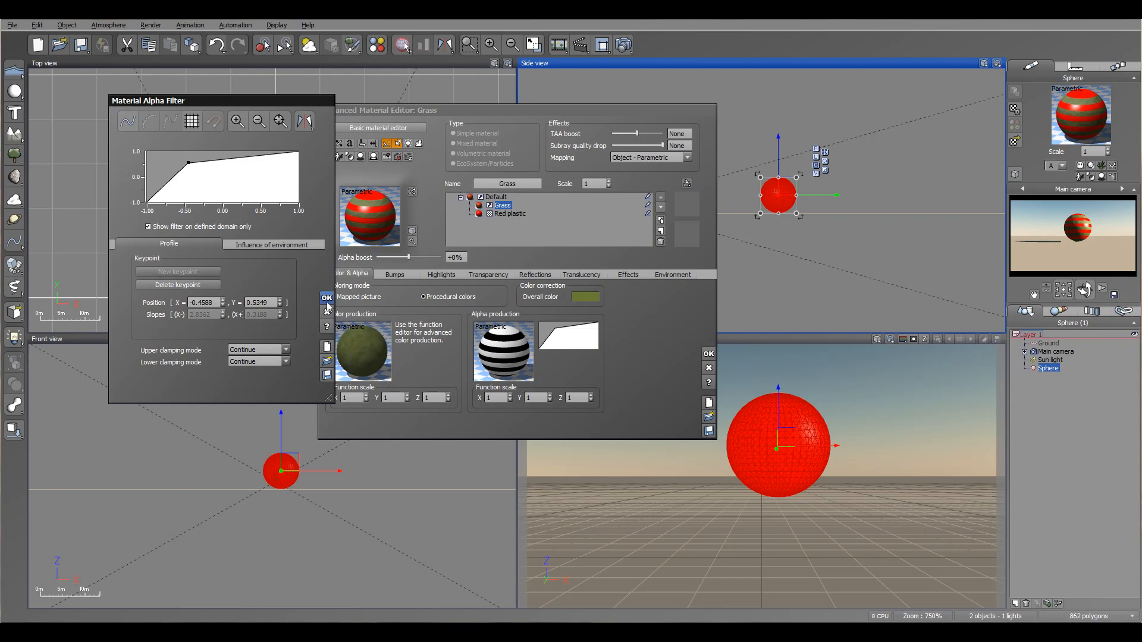
Confirm the reshaped ramp-and-plateau alpha filter curve.
{"action": "left_click", "coordinate": [326, 297]}
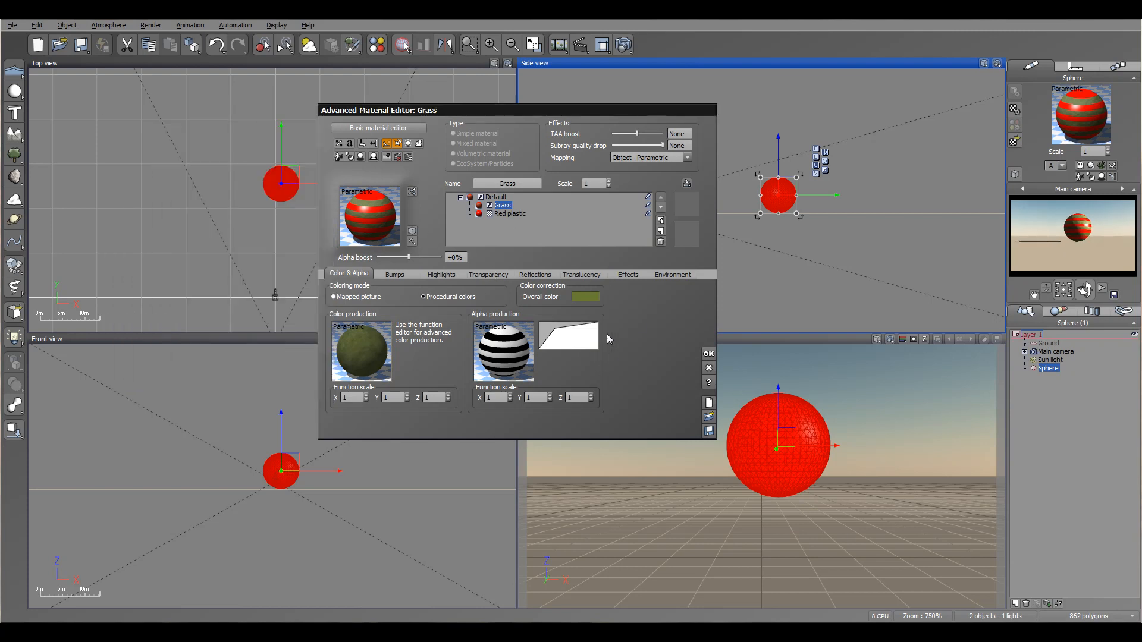
{"action": "mouse_move", "coordinate": [587, 345]}
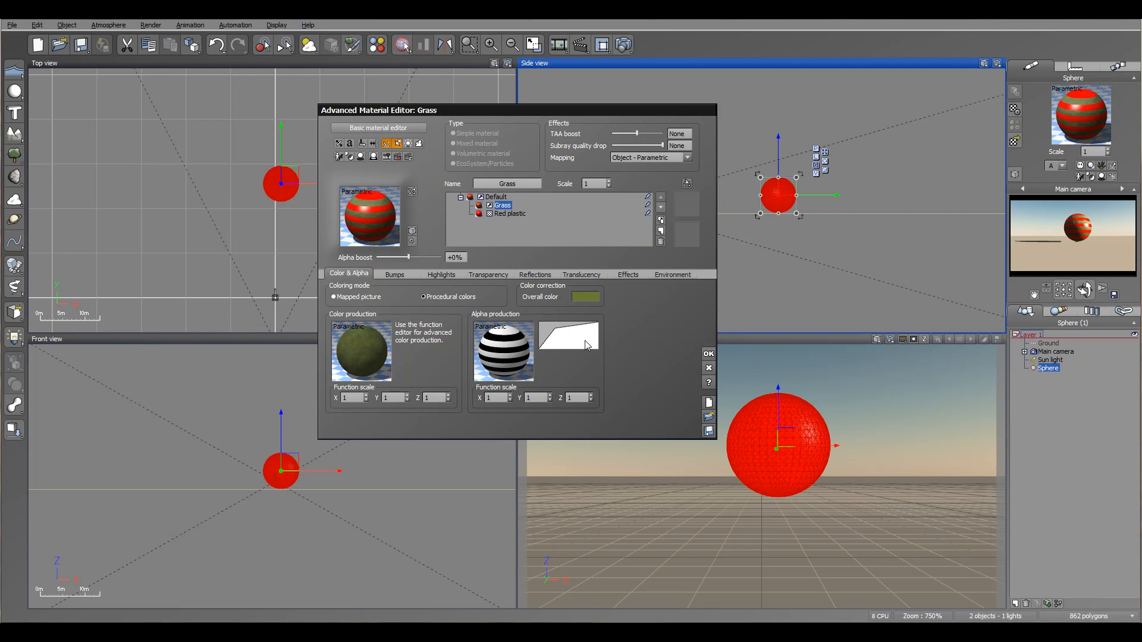
Load the Quantize 6 filter from Other Filters into the Grass alpha.
{"action": "right_click", "coordinate": [569, 336]}
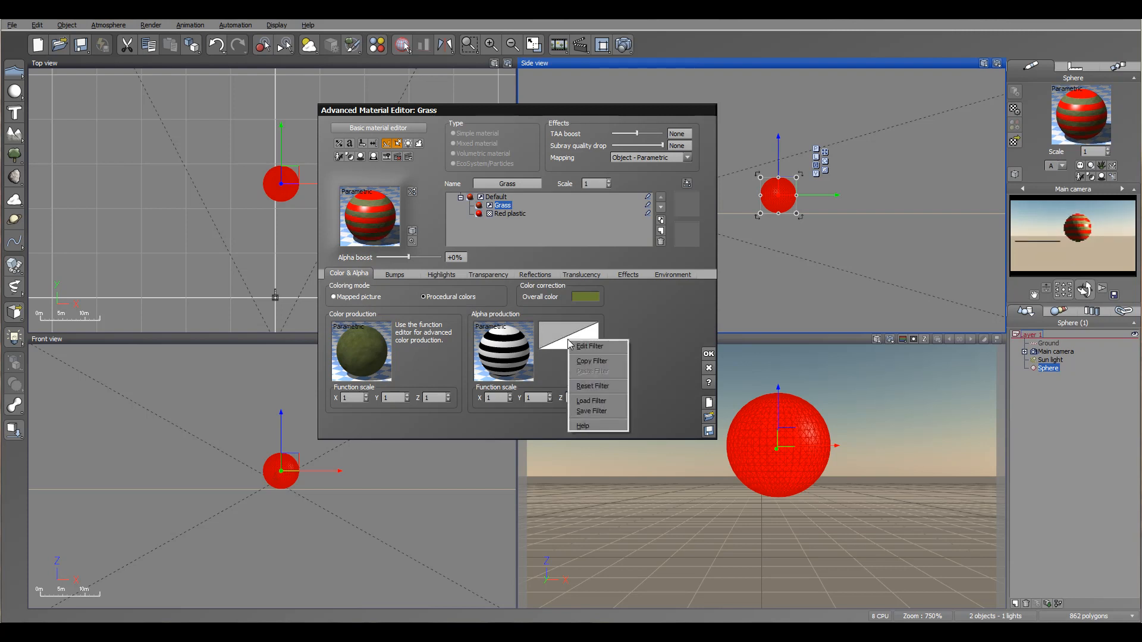
{"action": "mouse_move", "coordinate": [597, 410]}
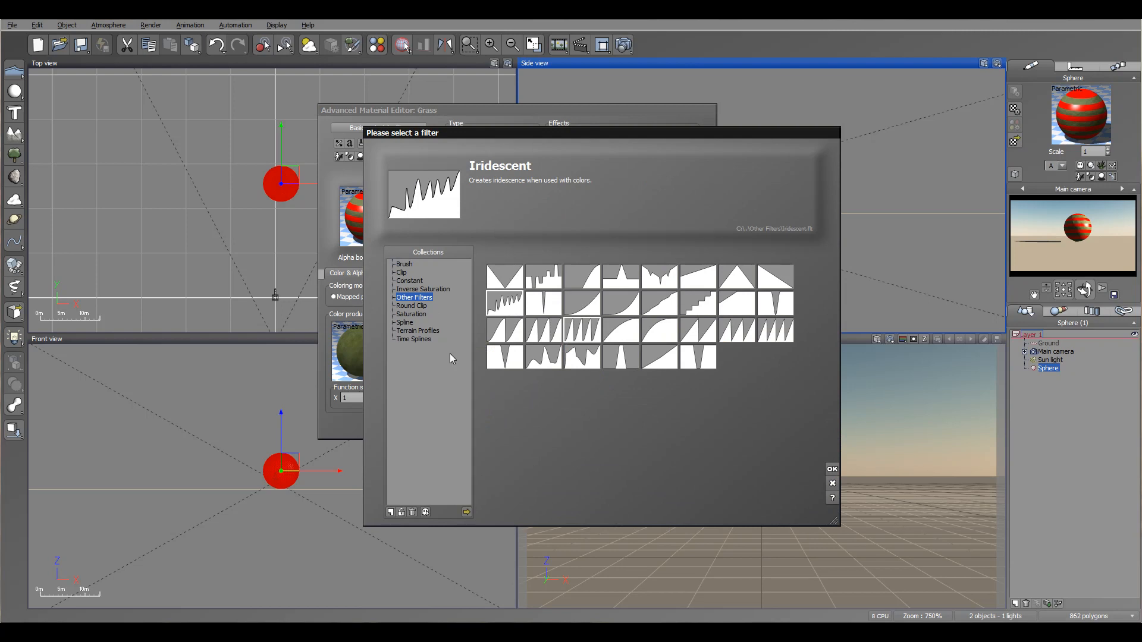
{"action": "left_click", "coordinate": [698, 301]}
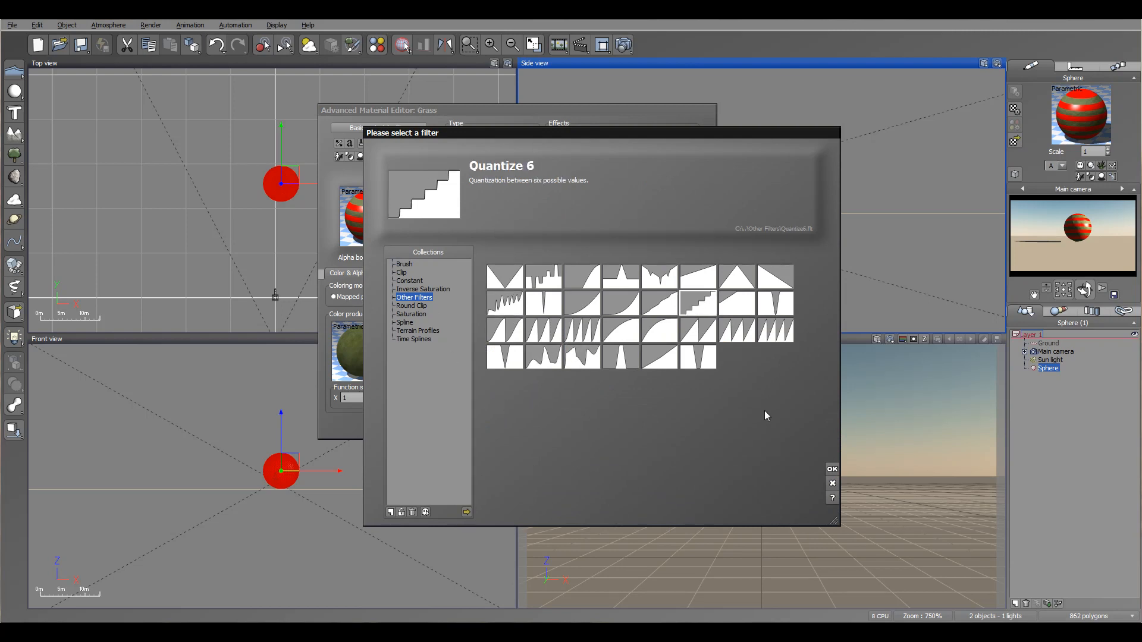
{"action": "left_click", "coordinate": [831, 469]}
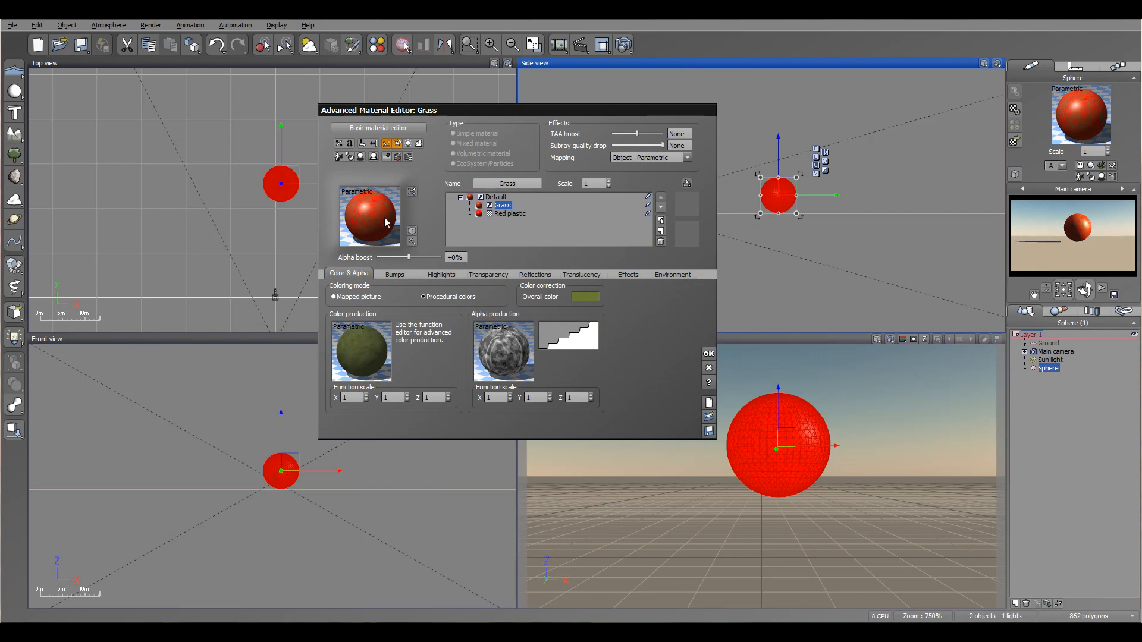
{"action": "mouse_move", "coordinate": [685, 371]}
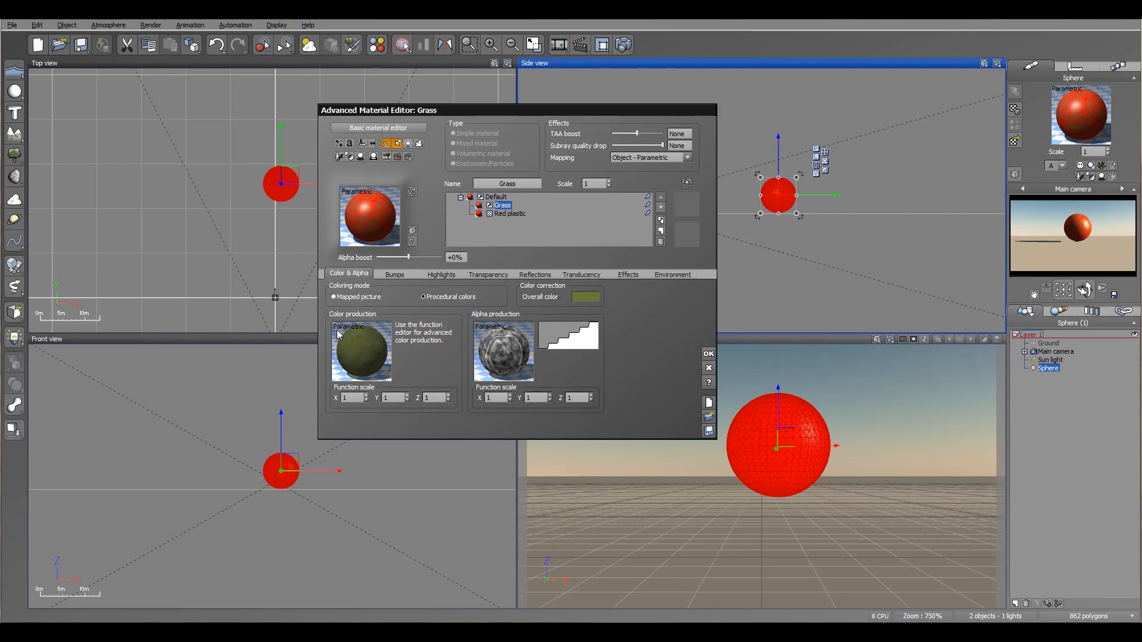
{"action": "mouse_move", "coordinate": [406, 411]}
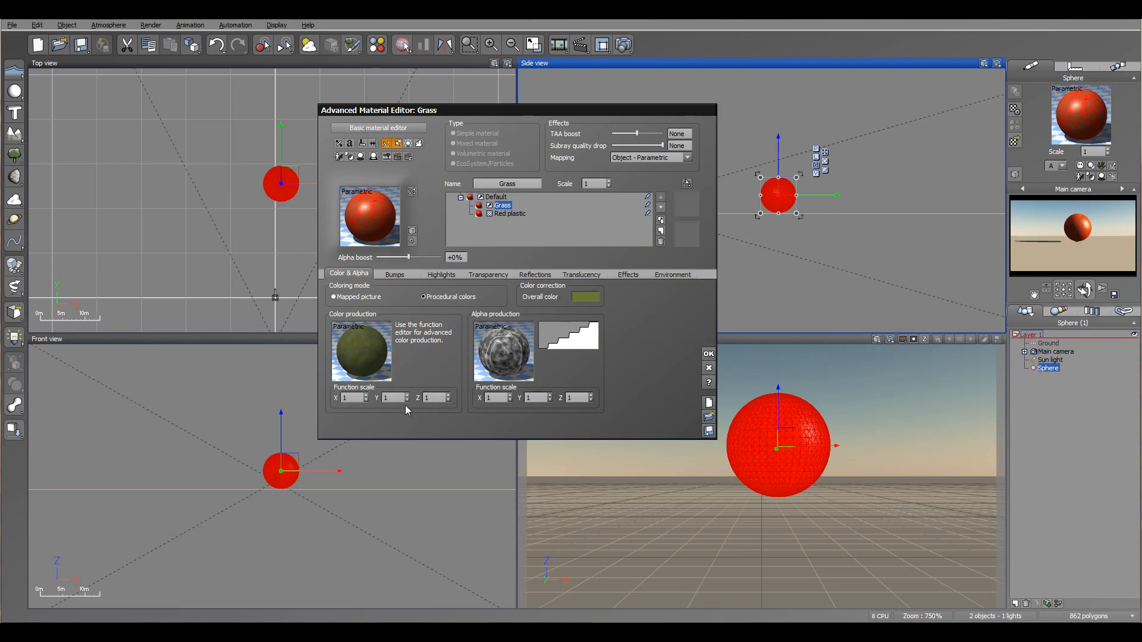